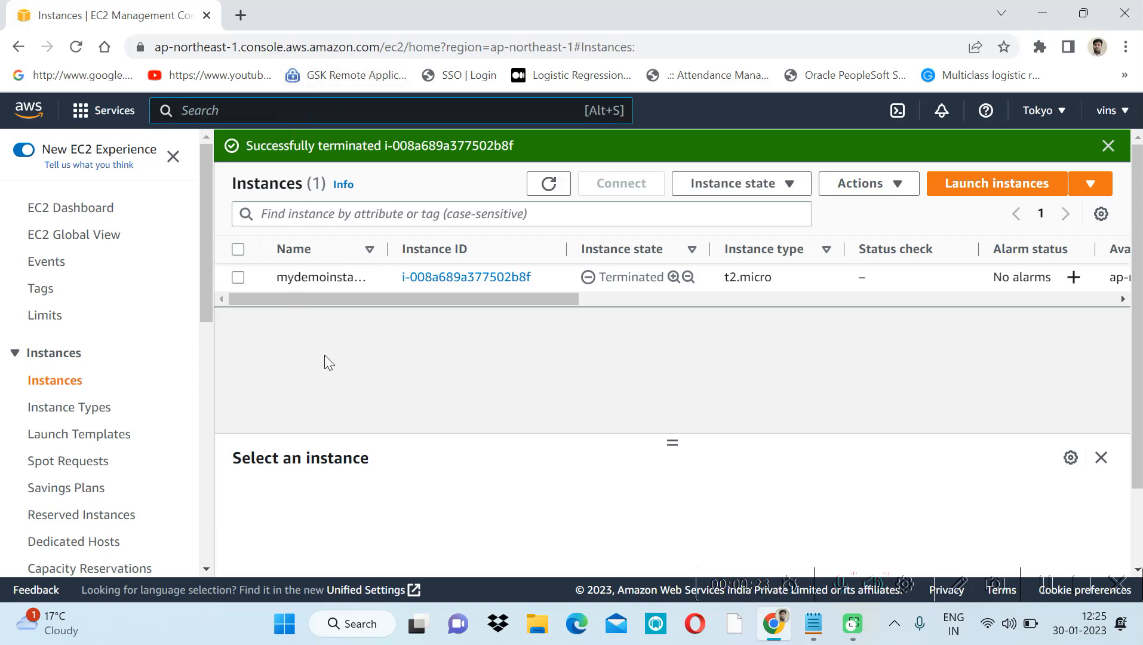
Start launching a new EC2 instance from the Instances pages.
left_click(16, 353)
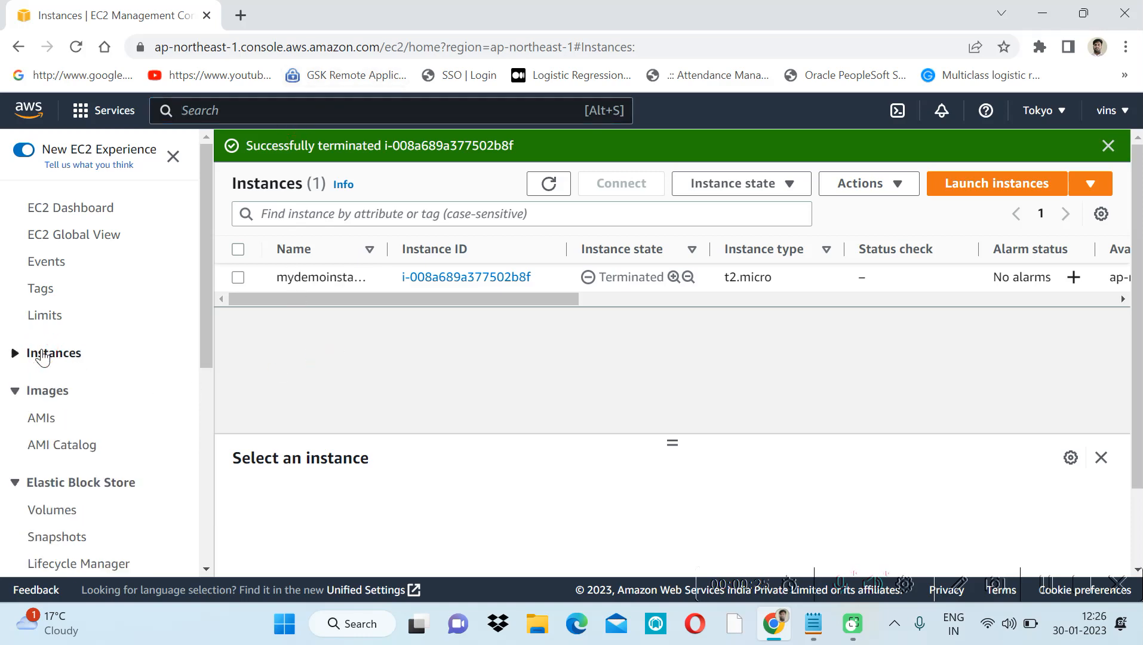
left_click(54, 353)
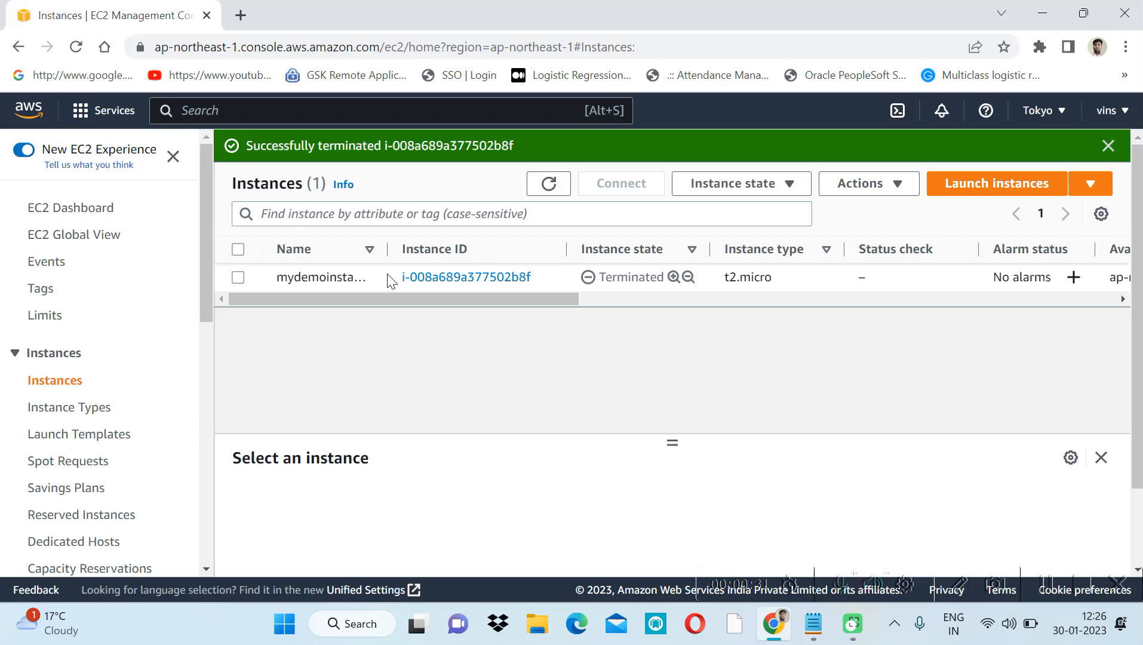
mouse_move(969, 198)
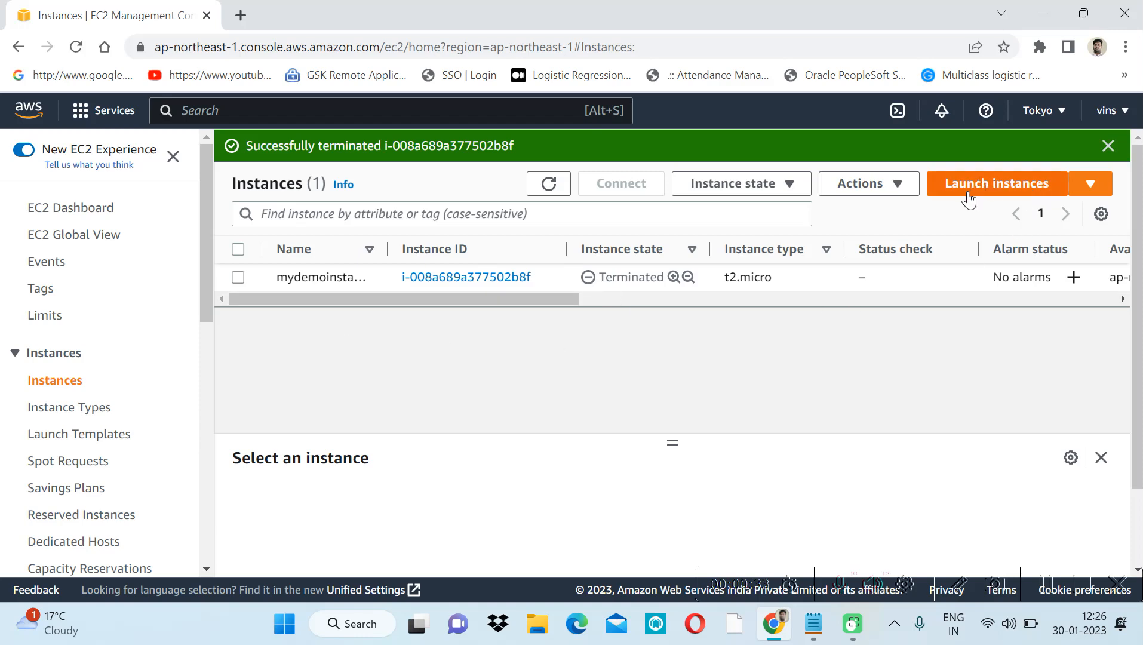
left_click(996, 183)
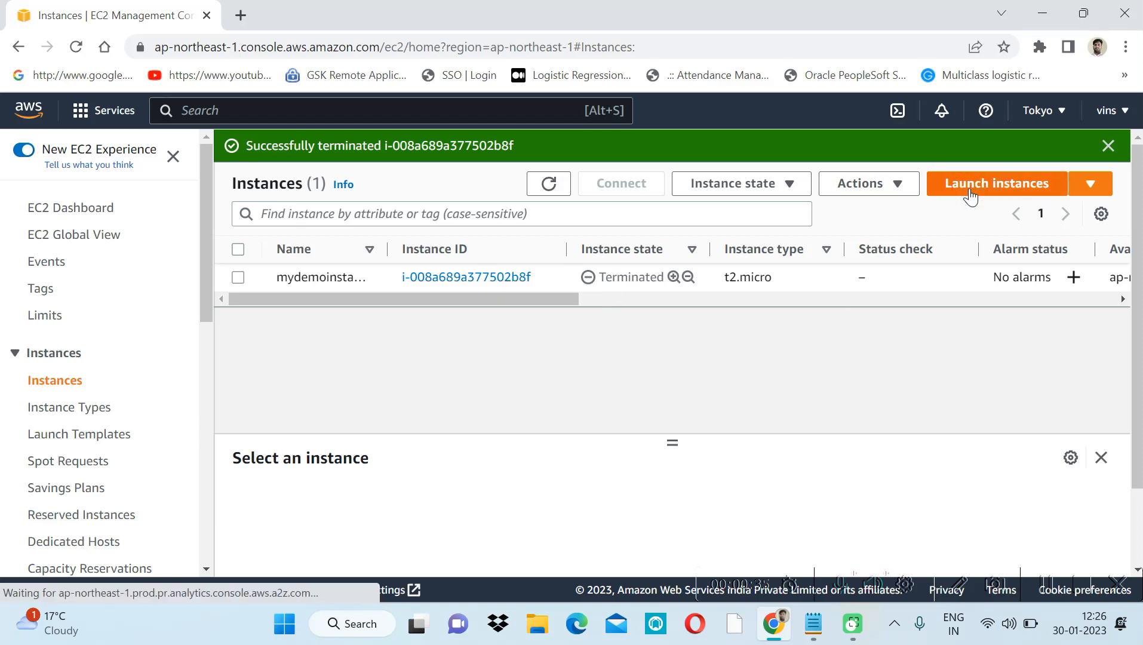
Name the new instance mytestvm1.
left_click(997, 183)
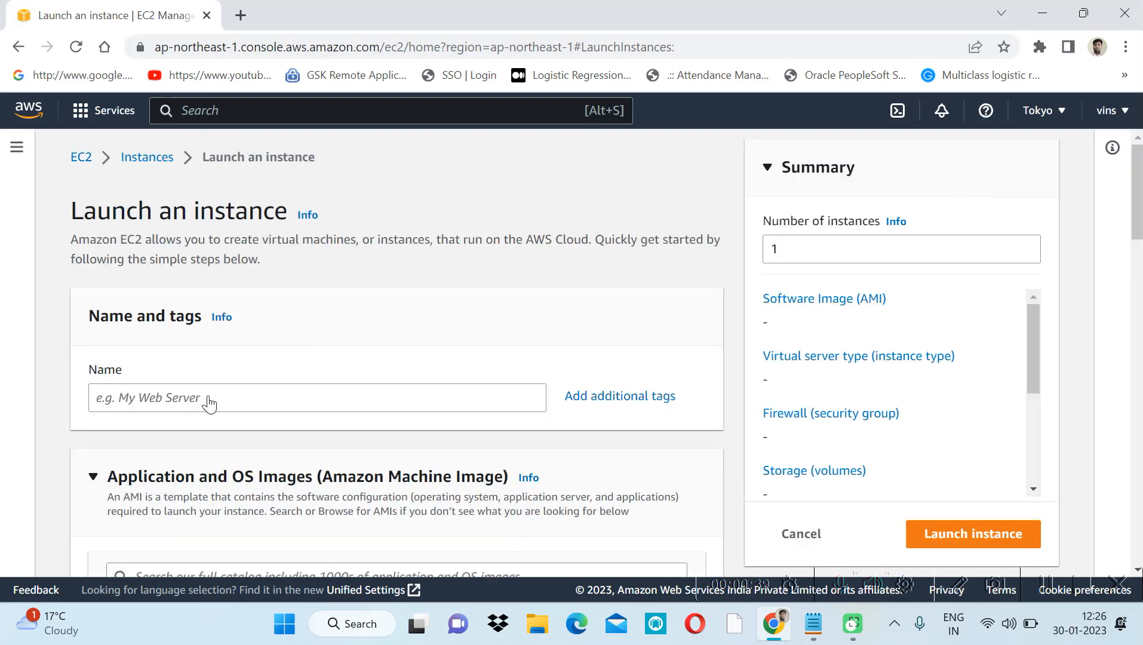
type("m")
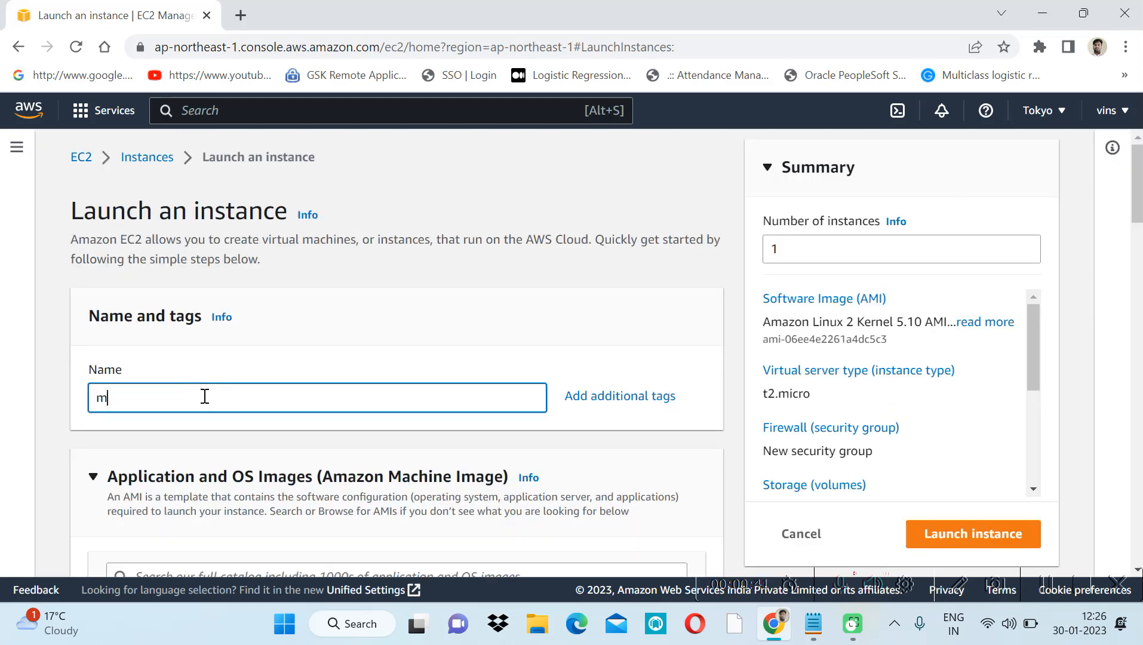
type("ytes")
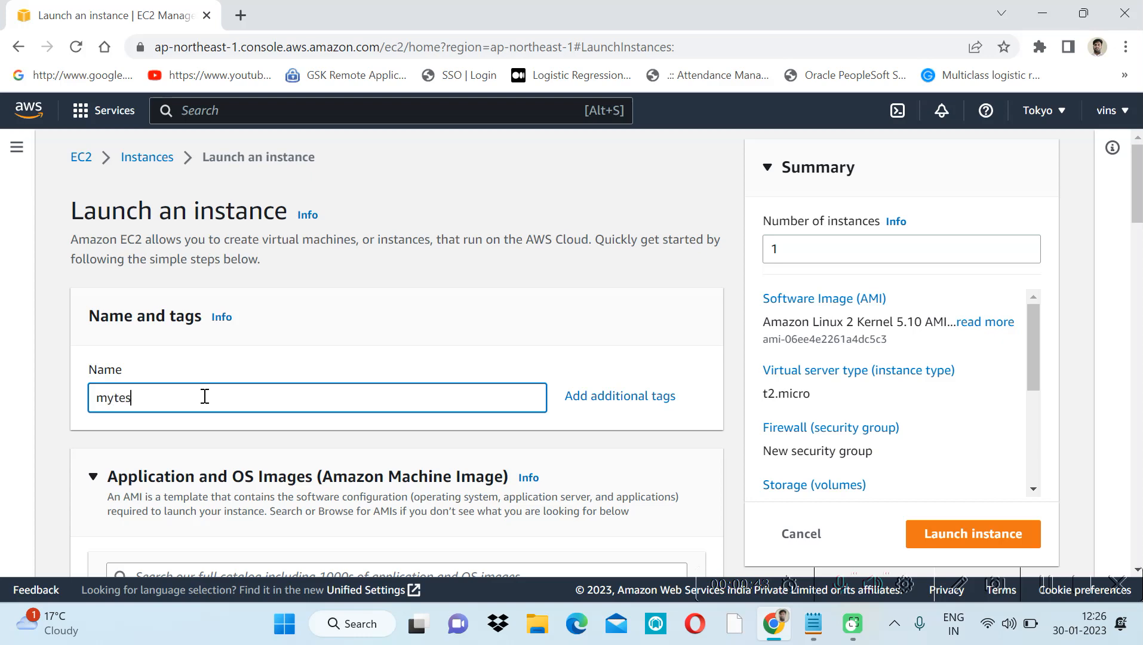
type("tvm")
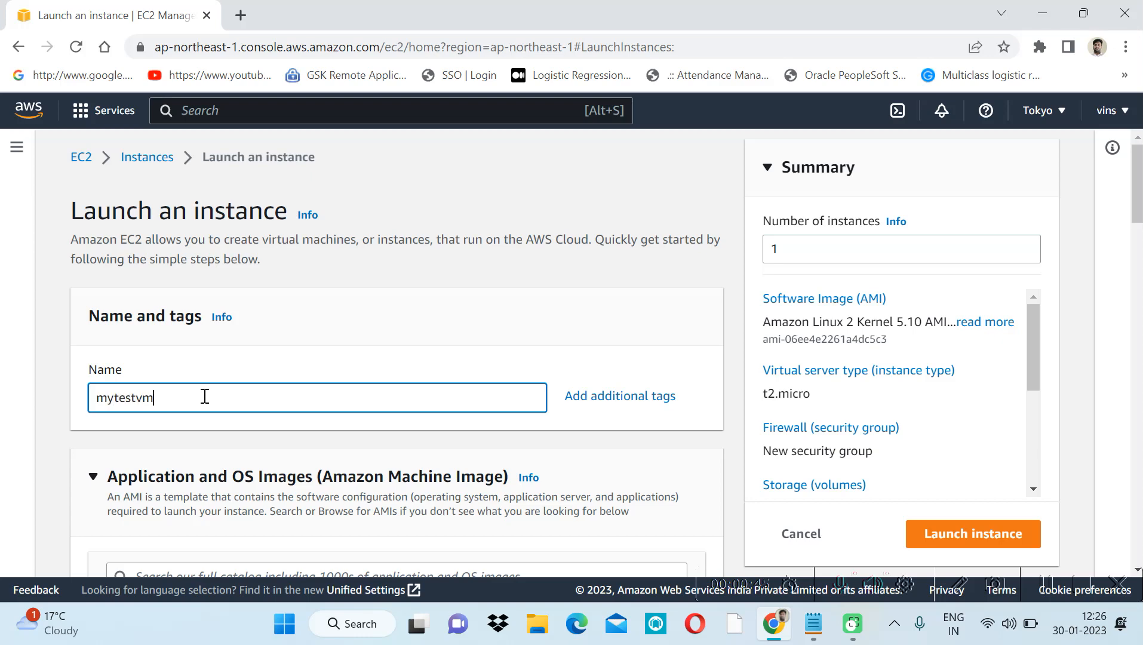
type("1")
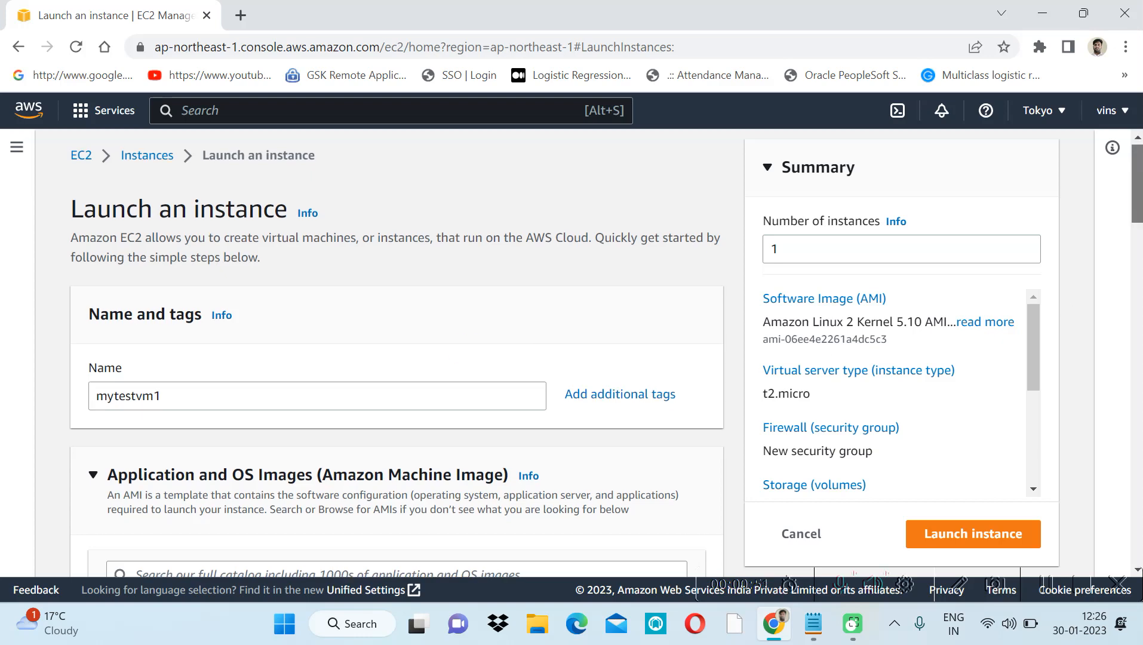
scroll("down", 3)
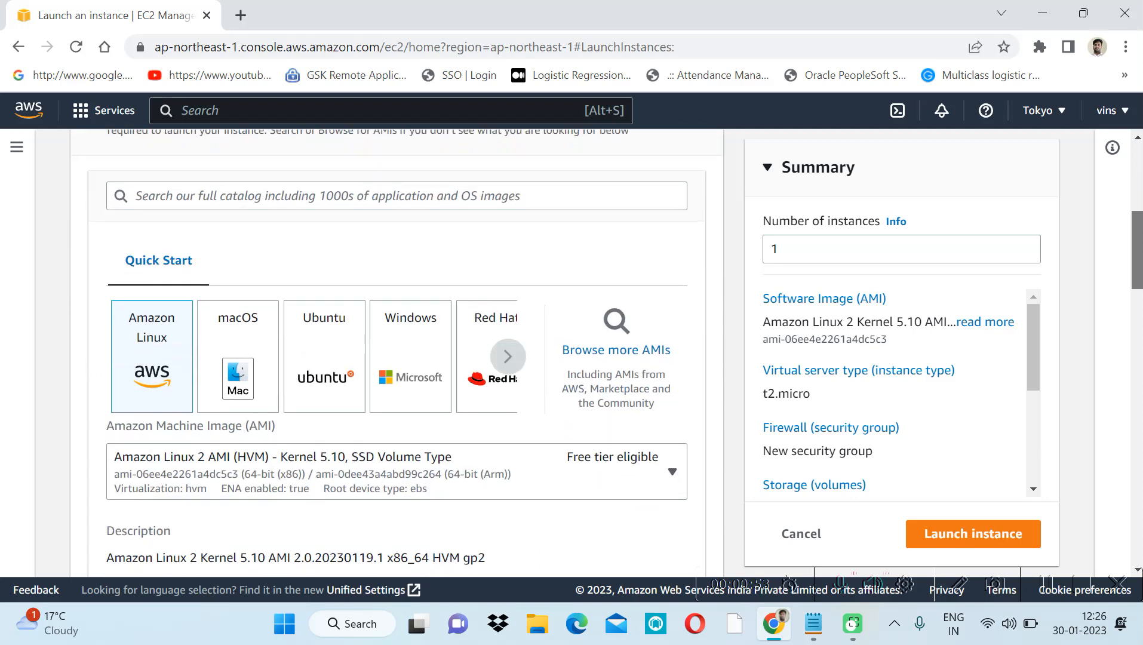
scroll("down", 3)
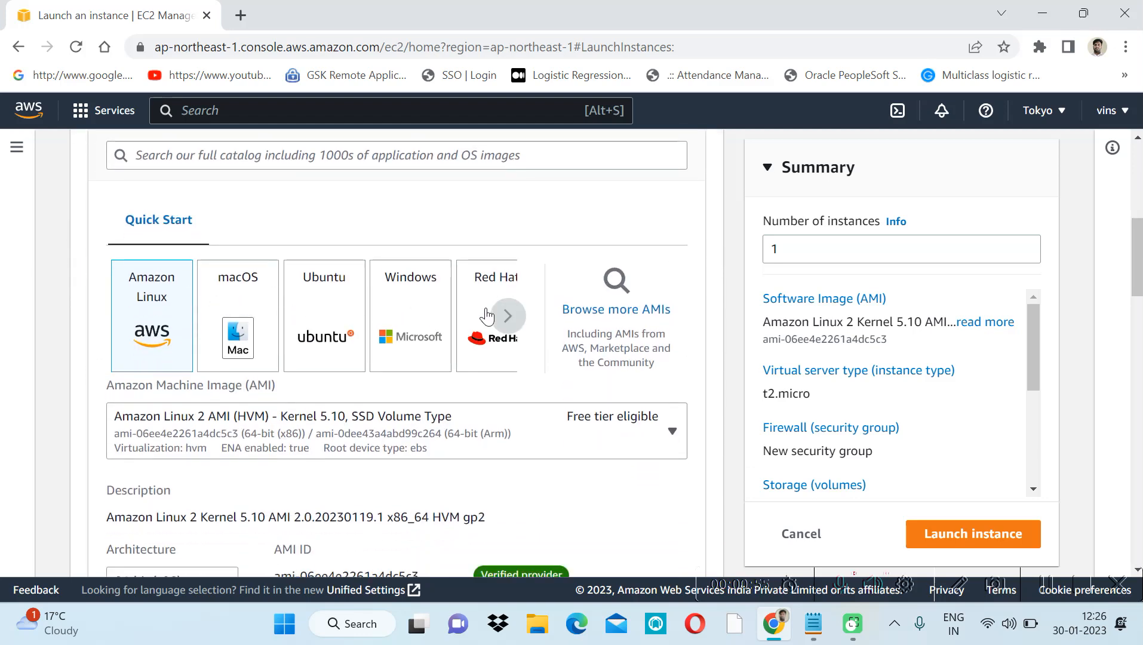
mouse_move(154, 286)
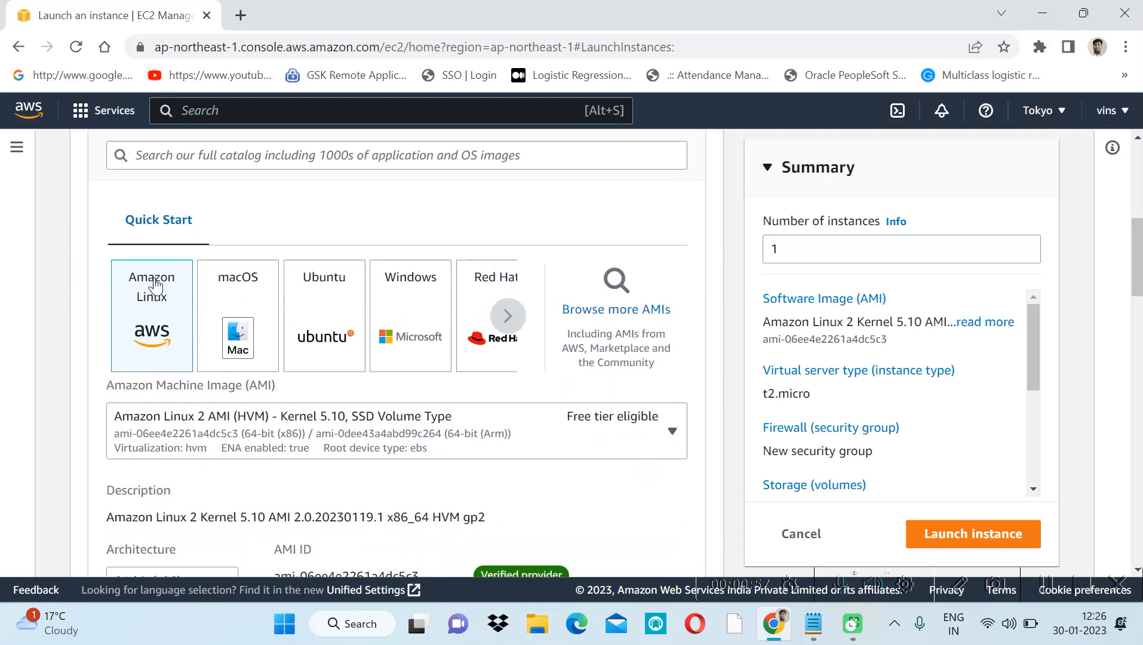
mouse_move(249, 287)
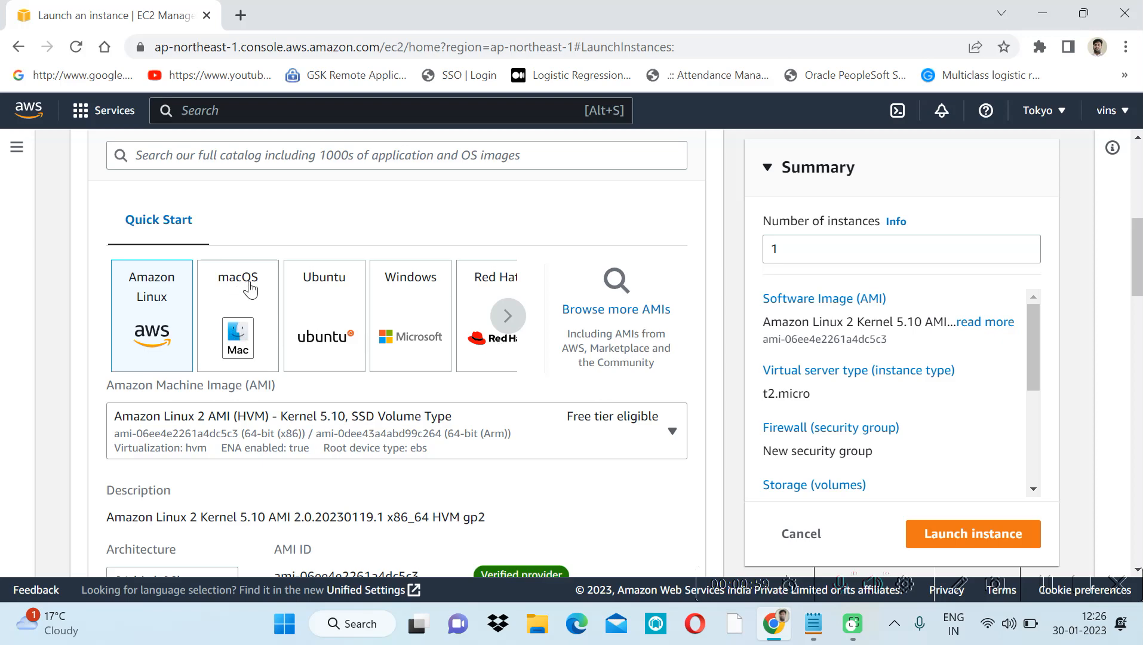
mouse_move(114, 344)
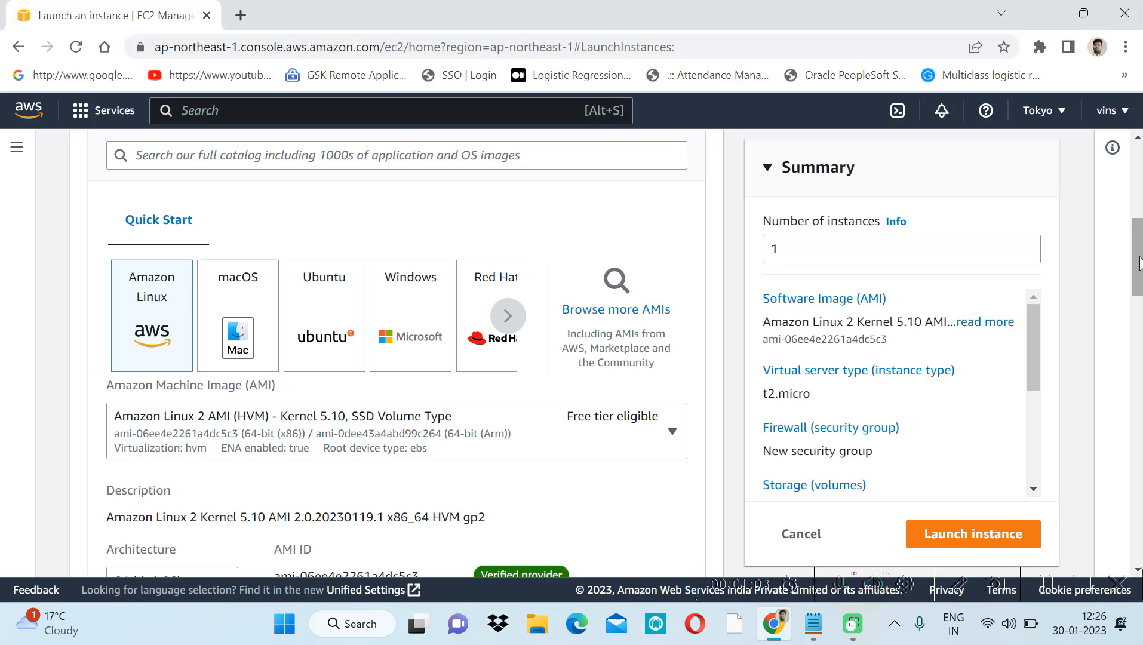
scroll("down", 3)
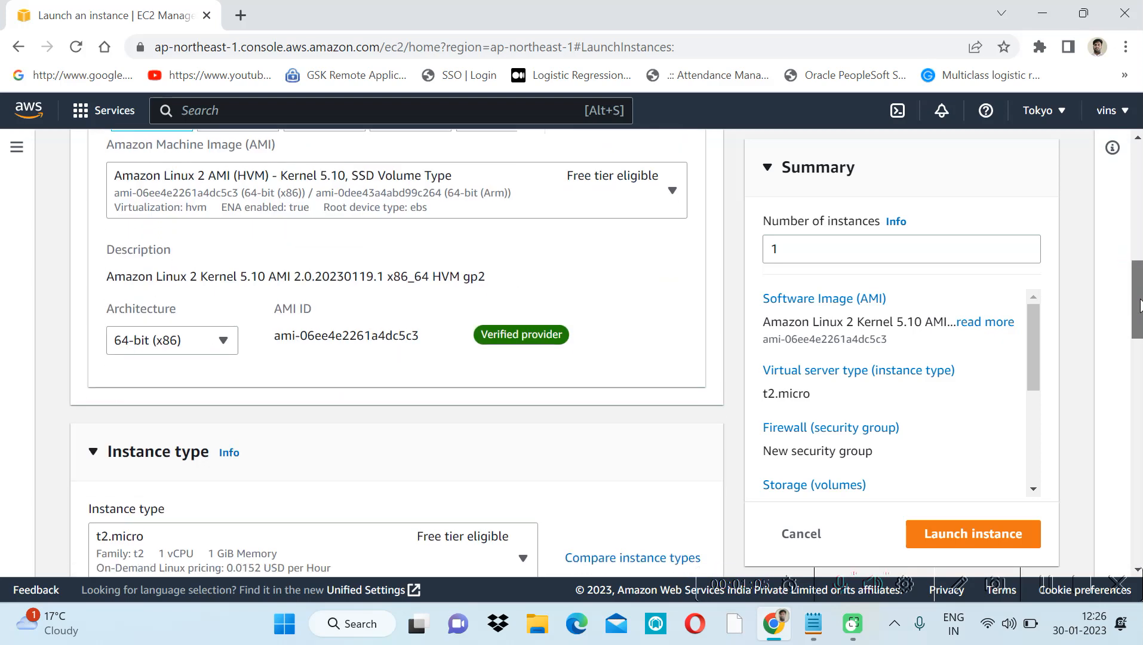
scroll("down", 3)
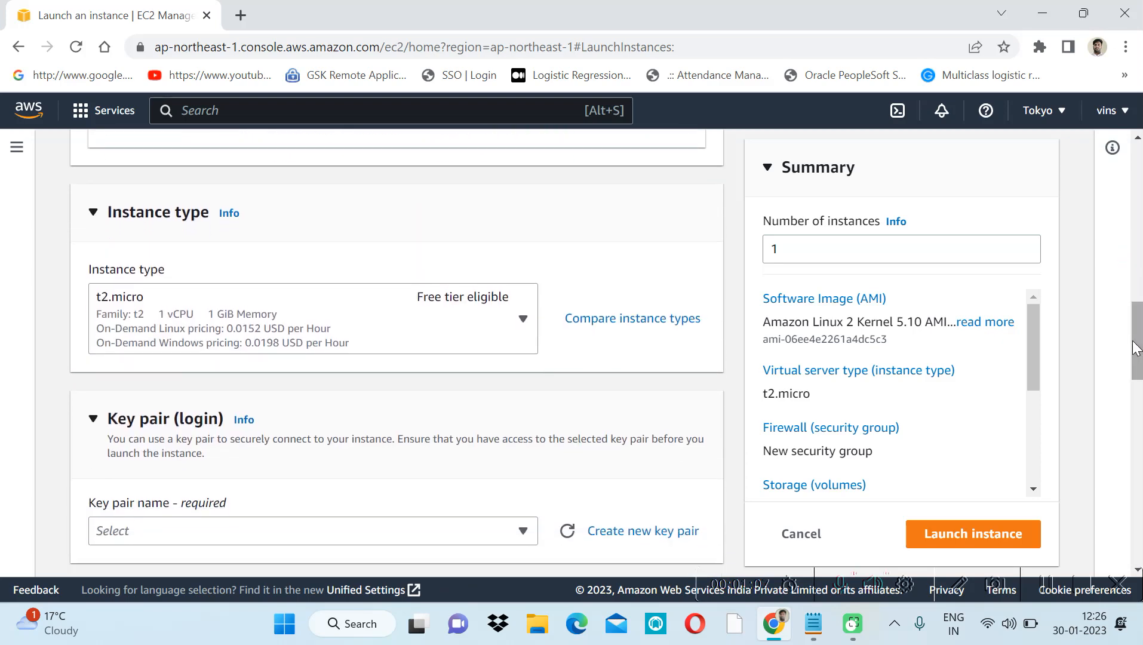
mouse_move(146, 194)
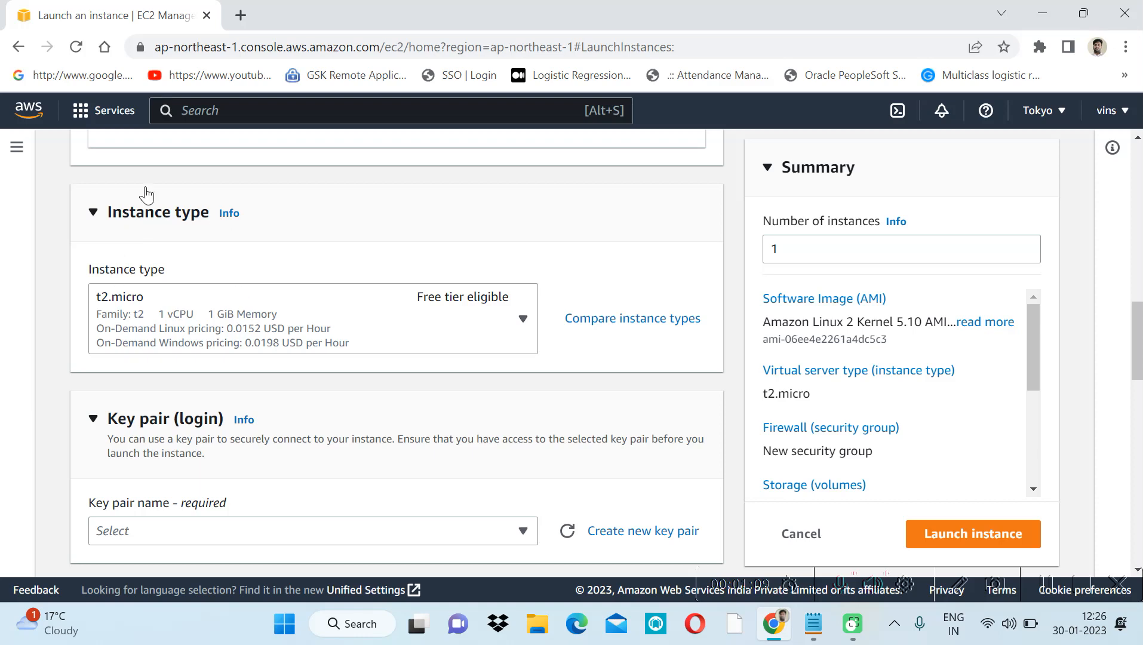
mouse_move(319, 320)
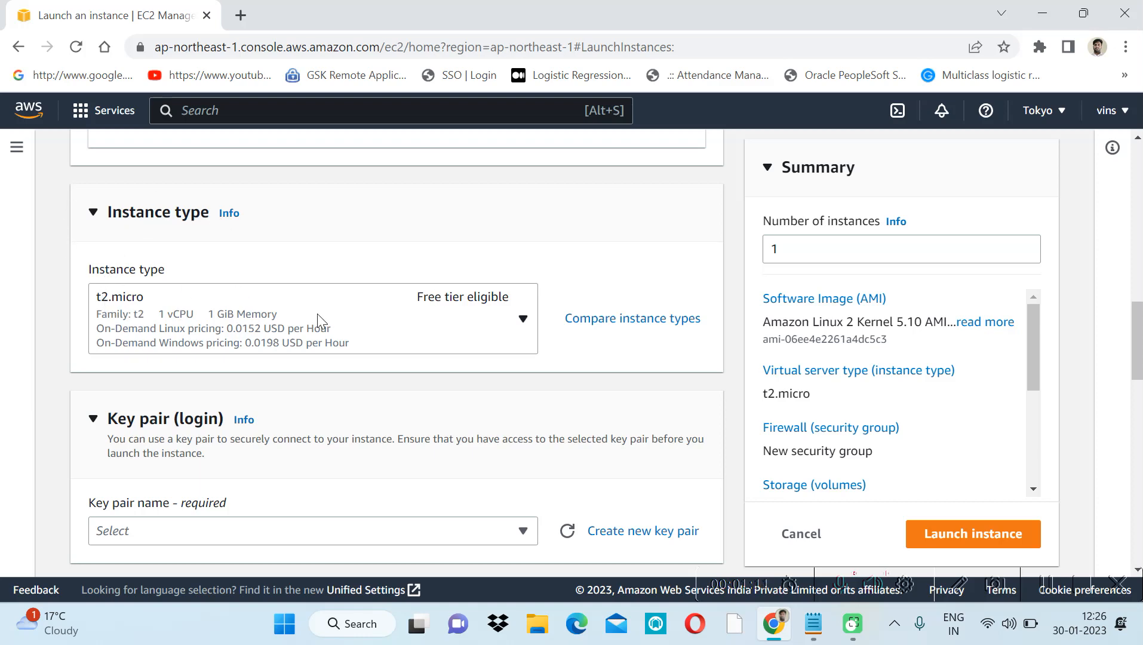
mouse_move(378, 348)
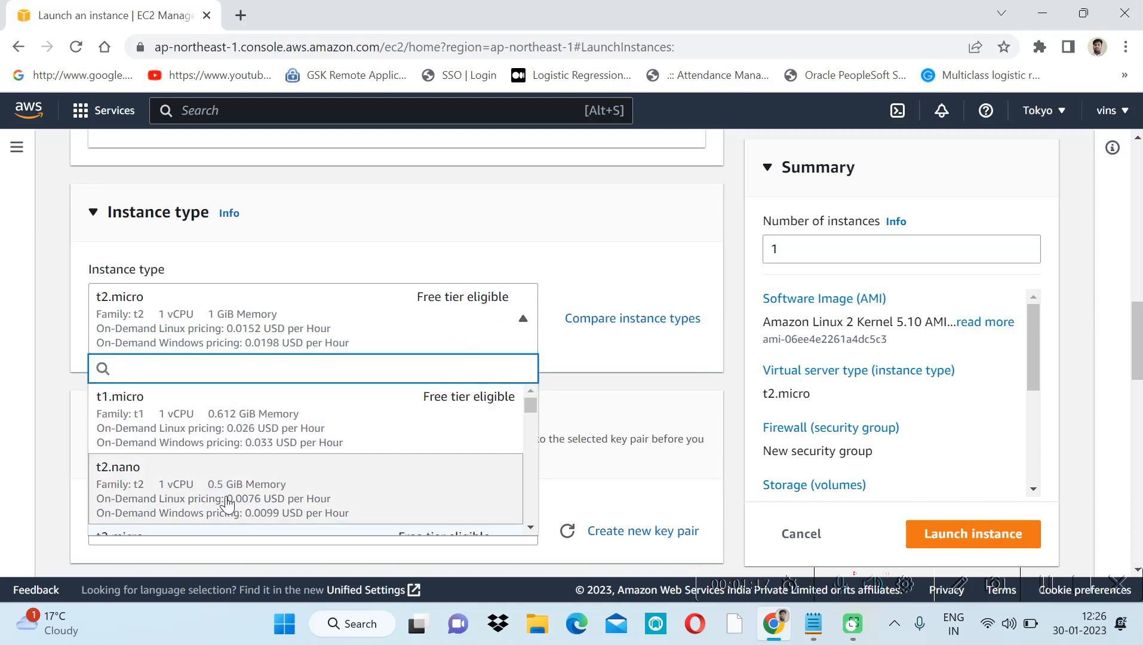
mouse_move(445, 455)
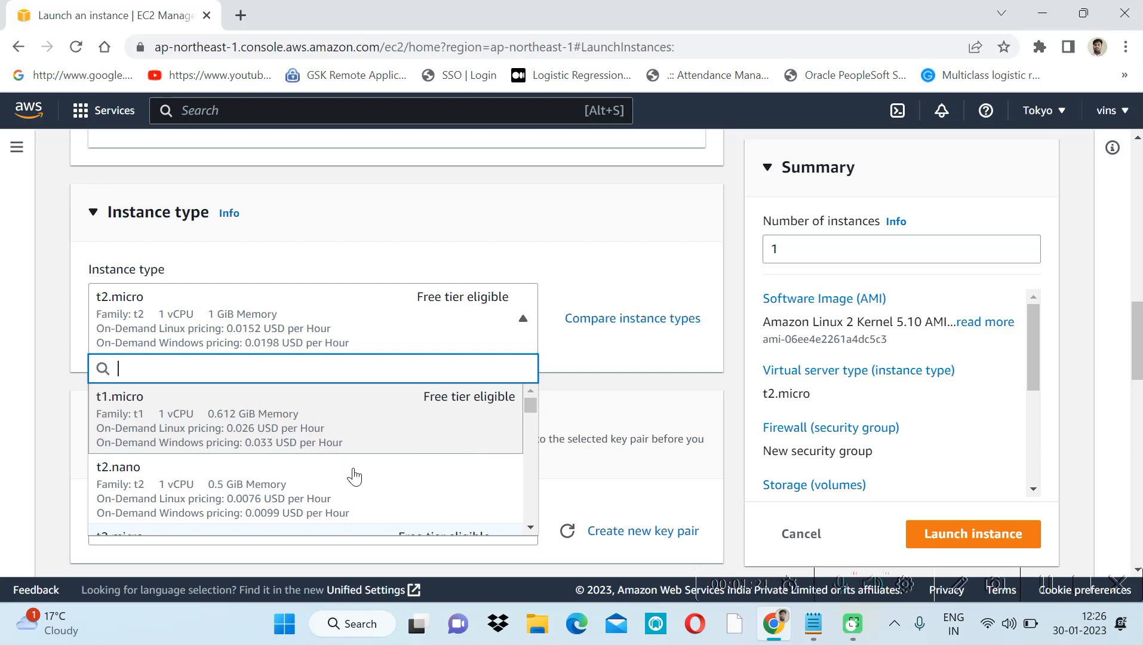
mouse_move(105, 451)
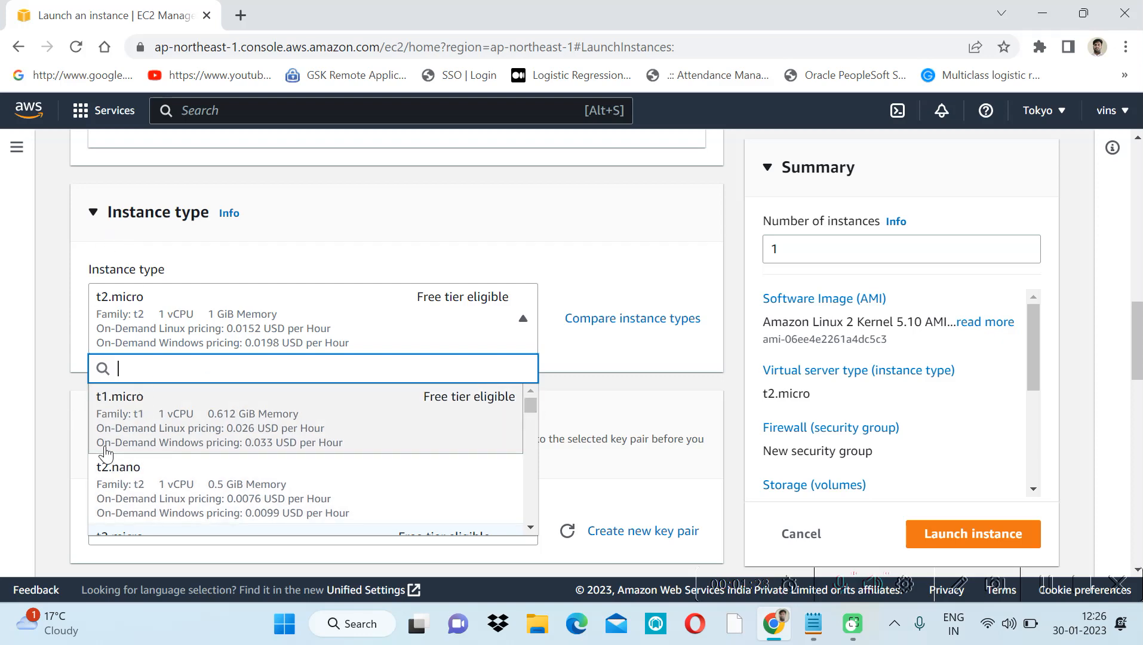
left_click(94, 212)
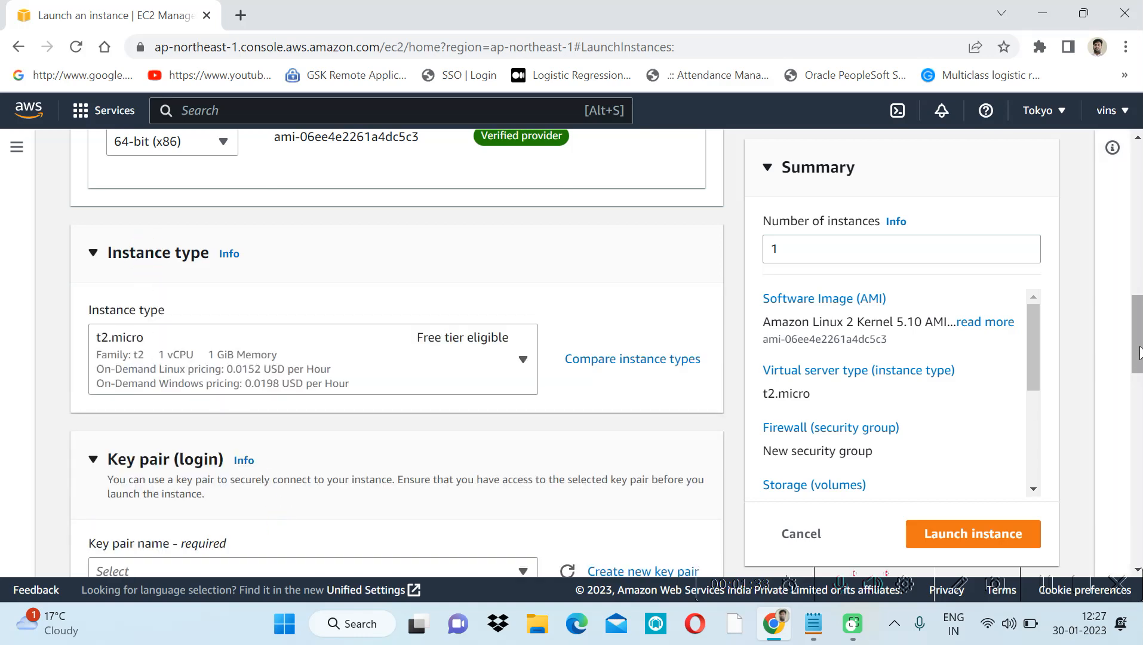
Select the existing mykey420 key pair from the Key pair name list.
scroll("down", 3)
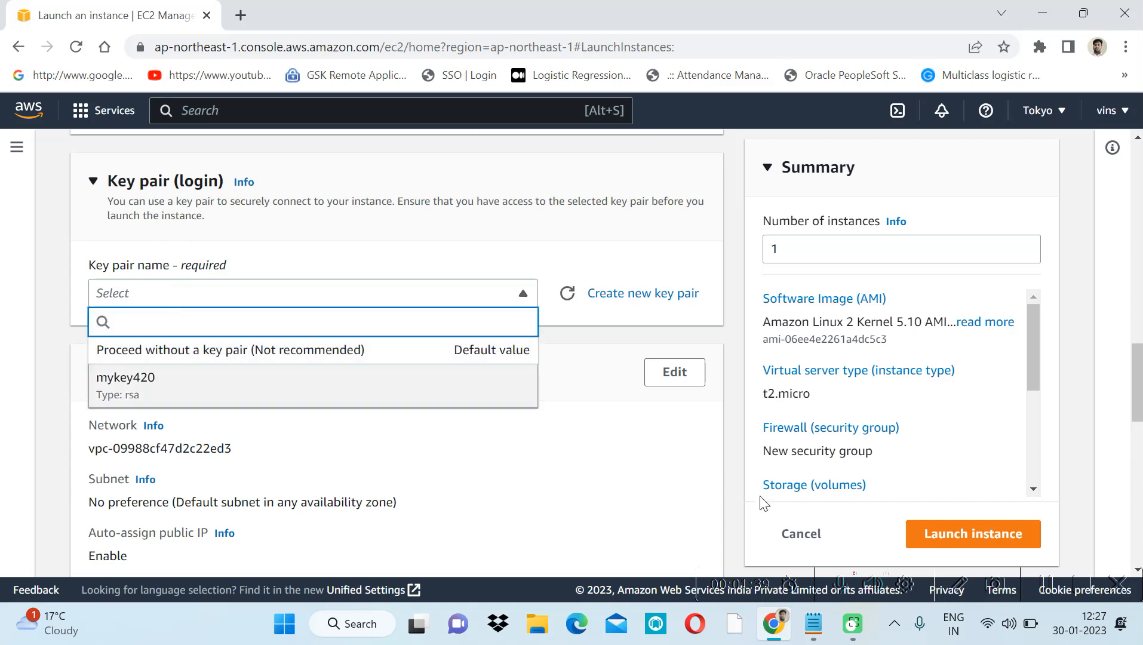
left_click(306, 293)
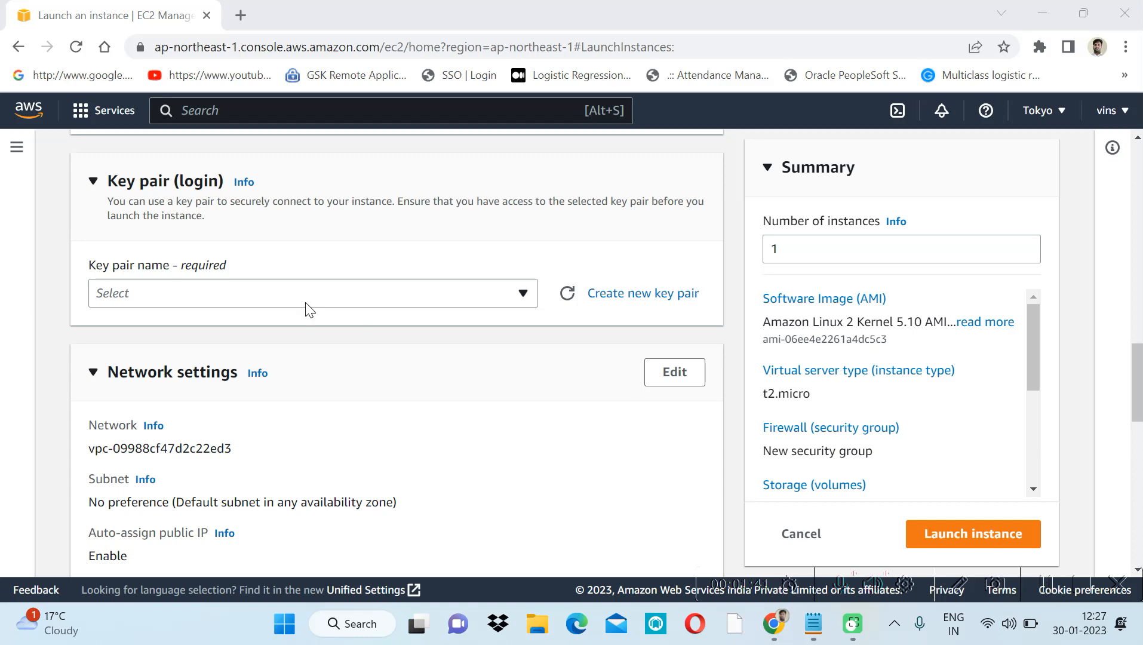
left_click(306, 294)
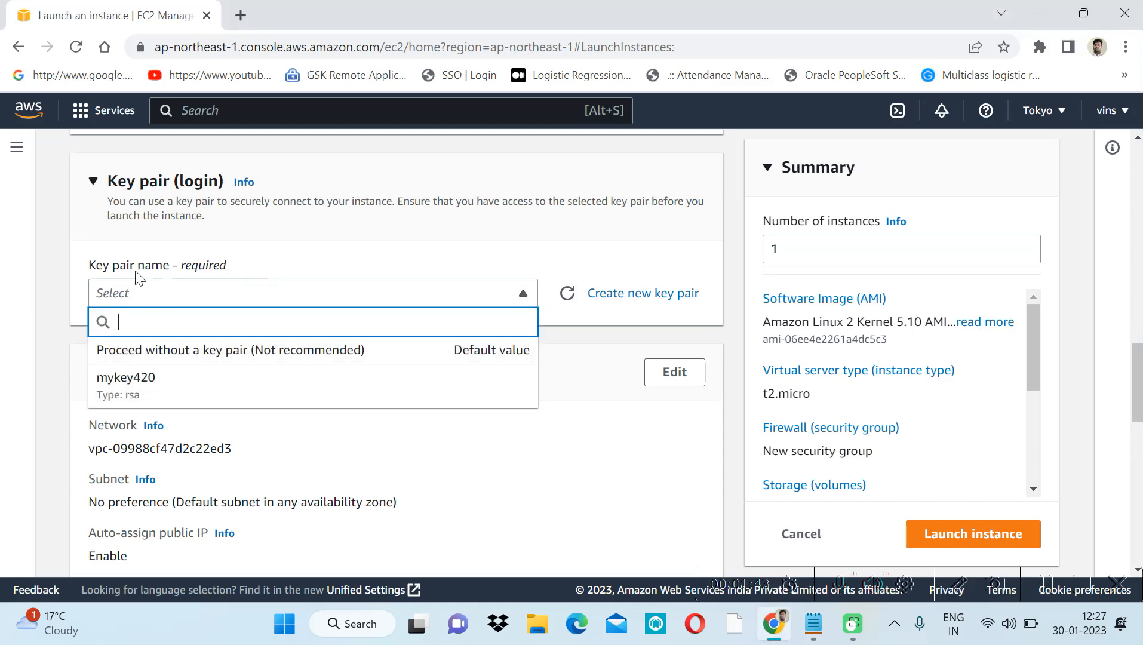
mouse_move(193, 357)
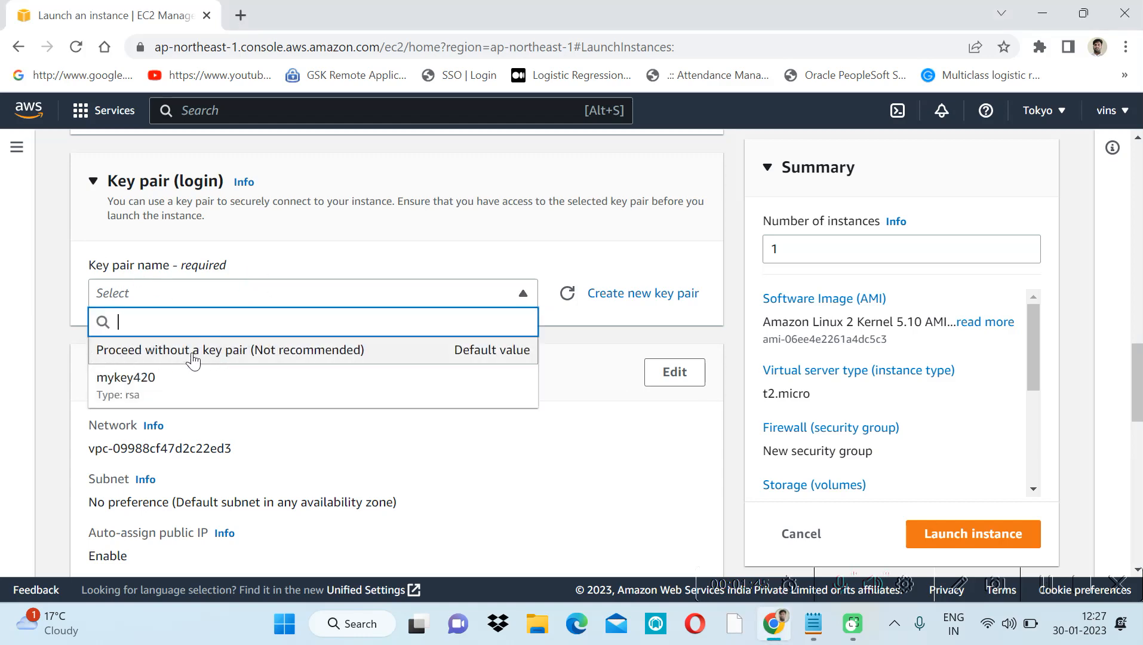
mouse_move(173, 387)
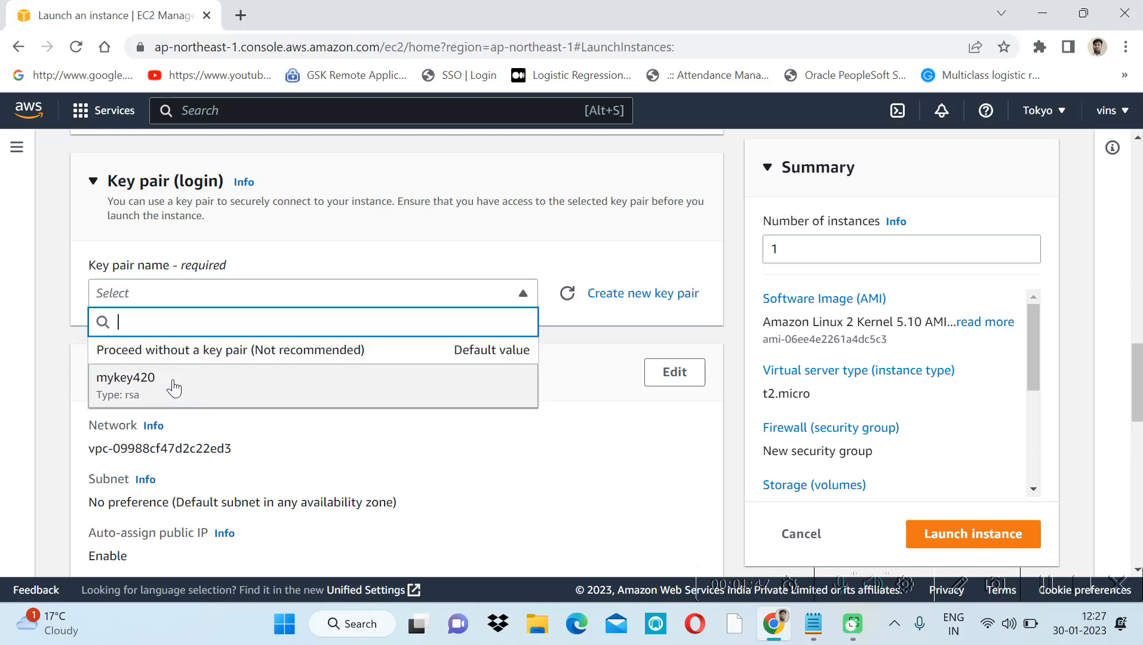
mouse_move(163, 399)
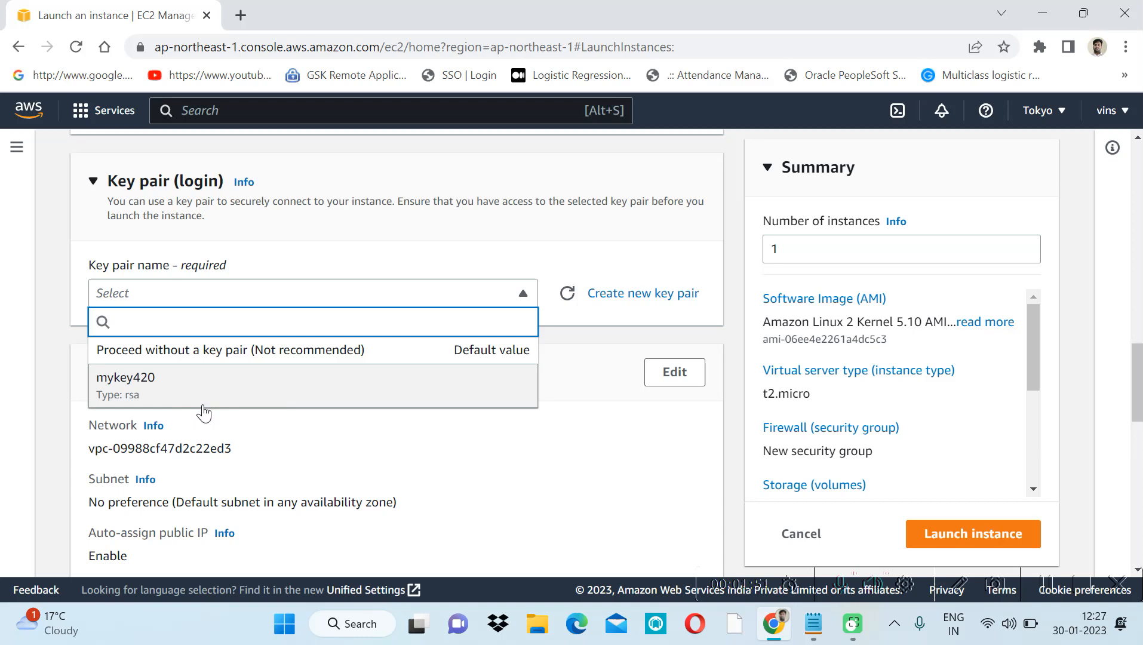
left_click(127, 377)
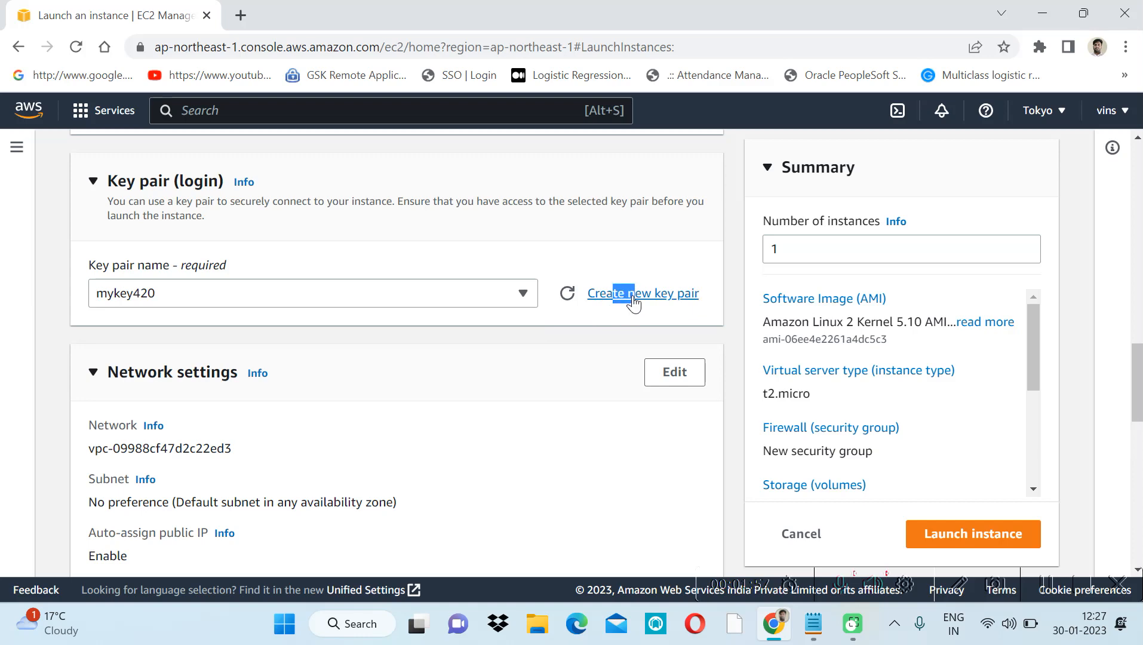
Name a new key pair mykey-30-01-23, keeping RSA and .pem format.
left_click(642, 293)
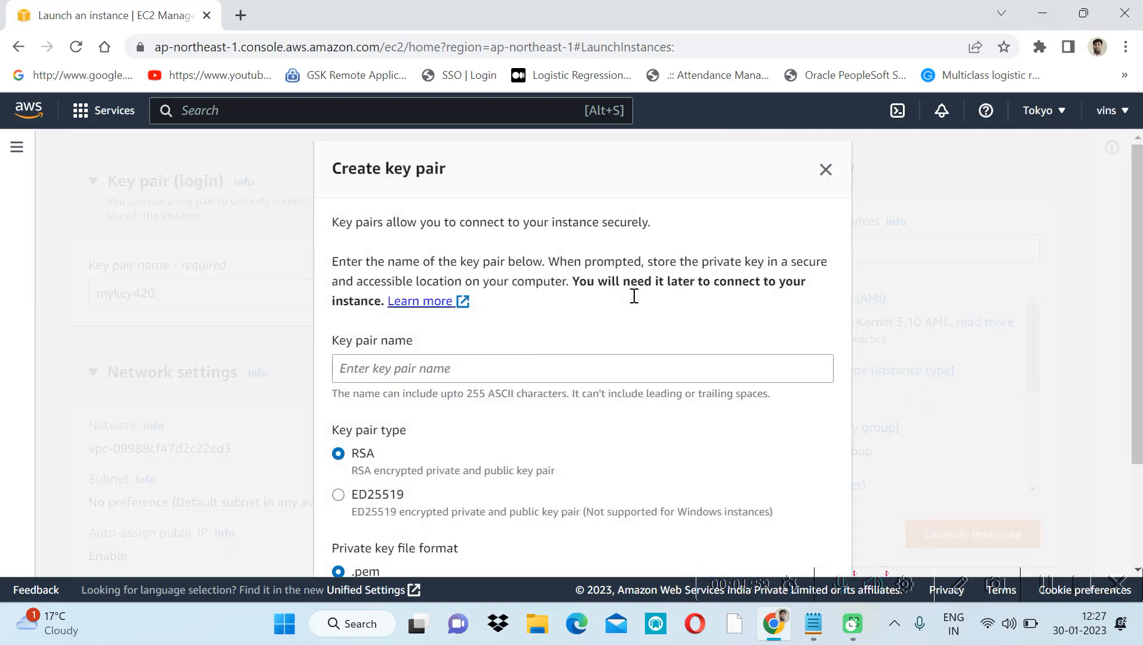
type("my")
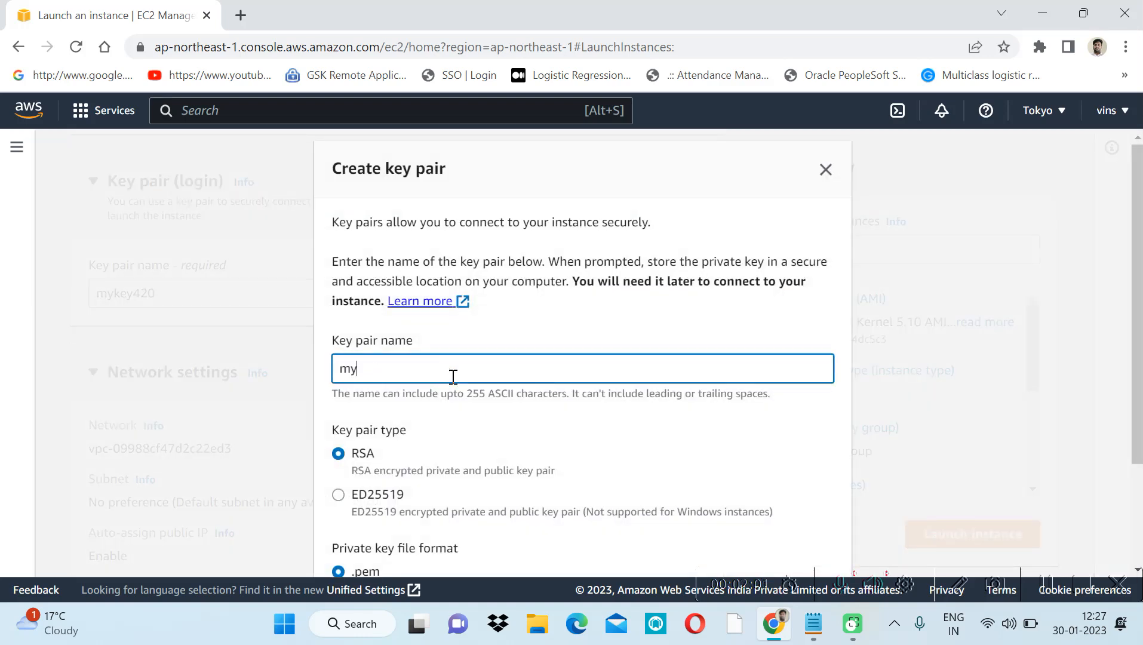
type("key_30")
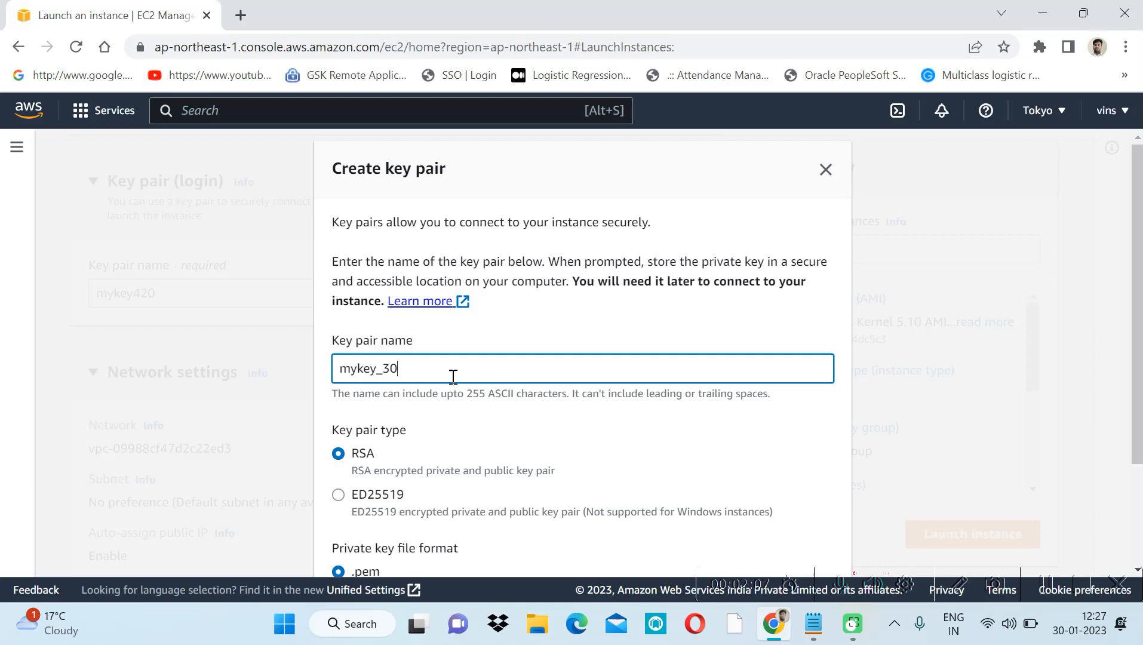
type("-01")
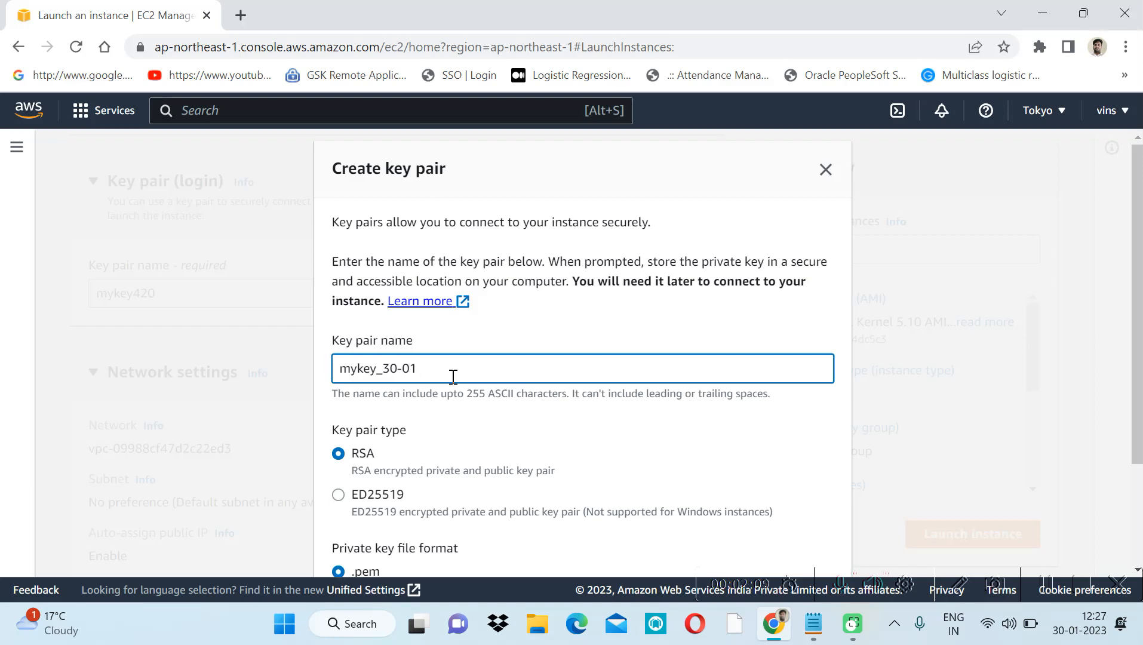
type("-23")
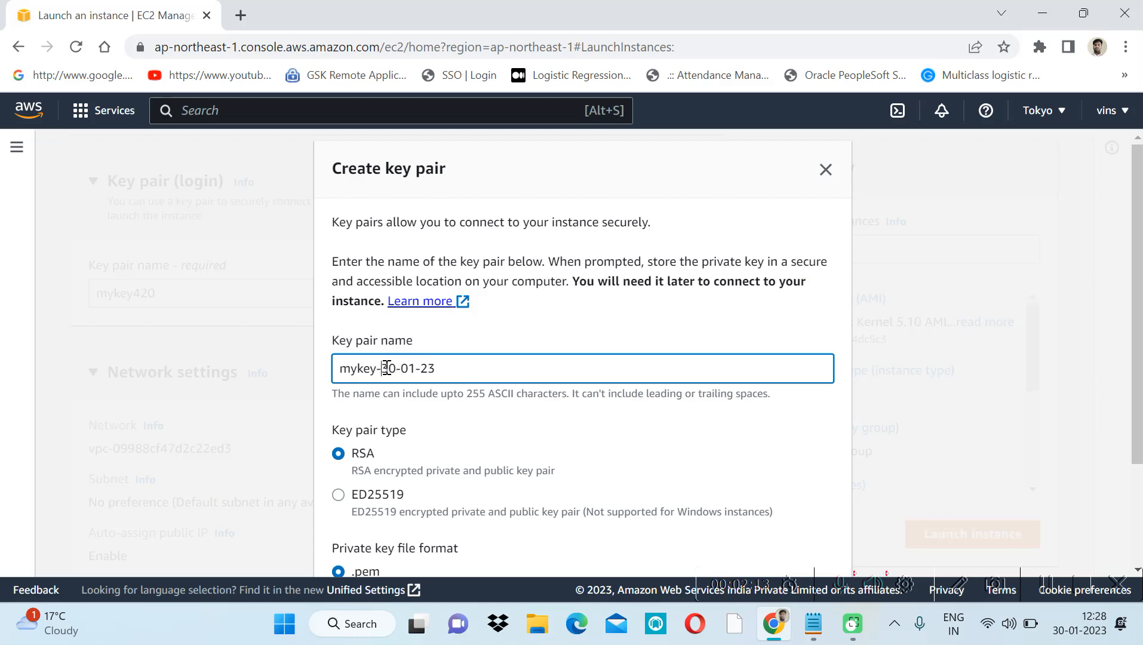
scroll("down", 3)
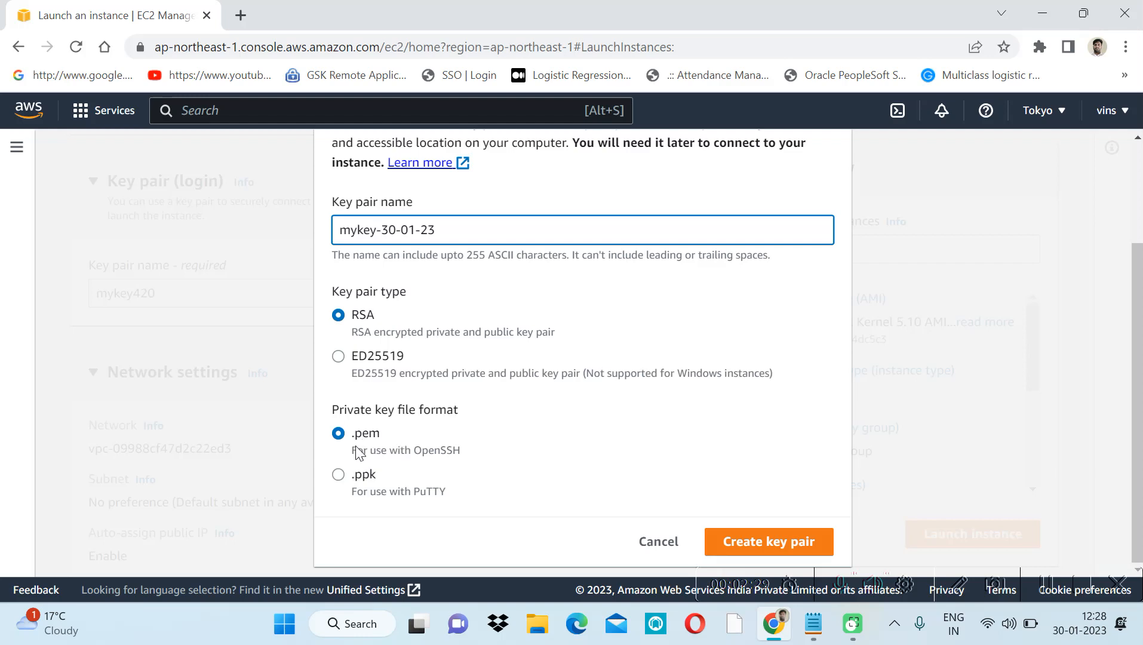
mouse_move(365, 465)
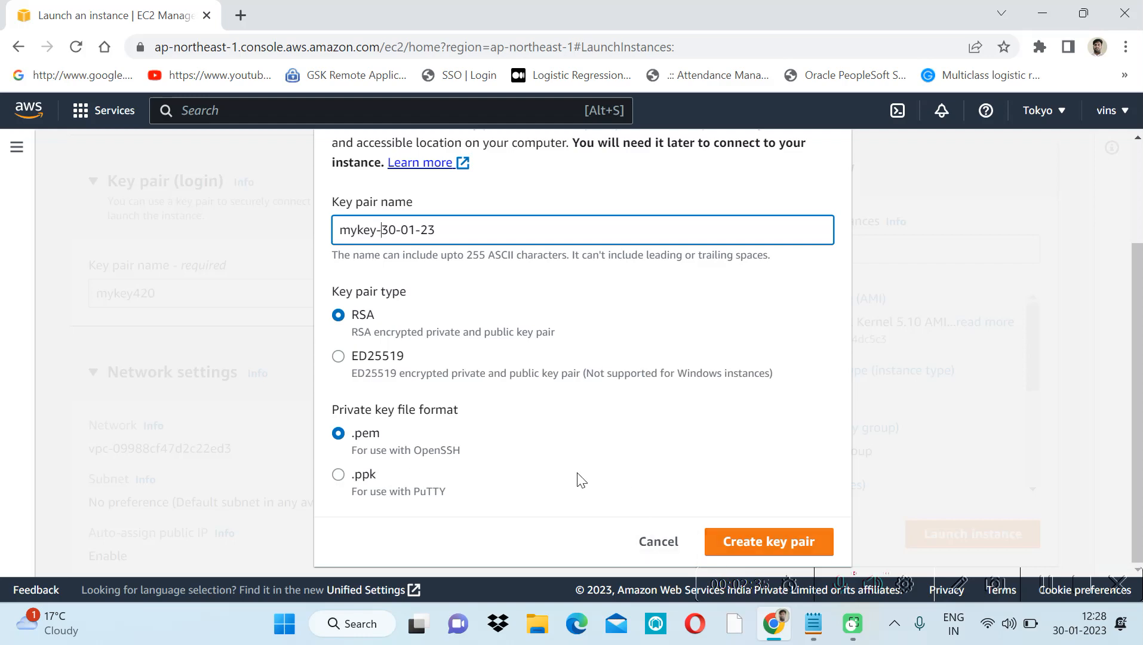
mouse_move(611, 495)
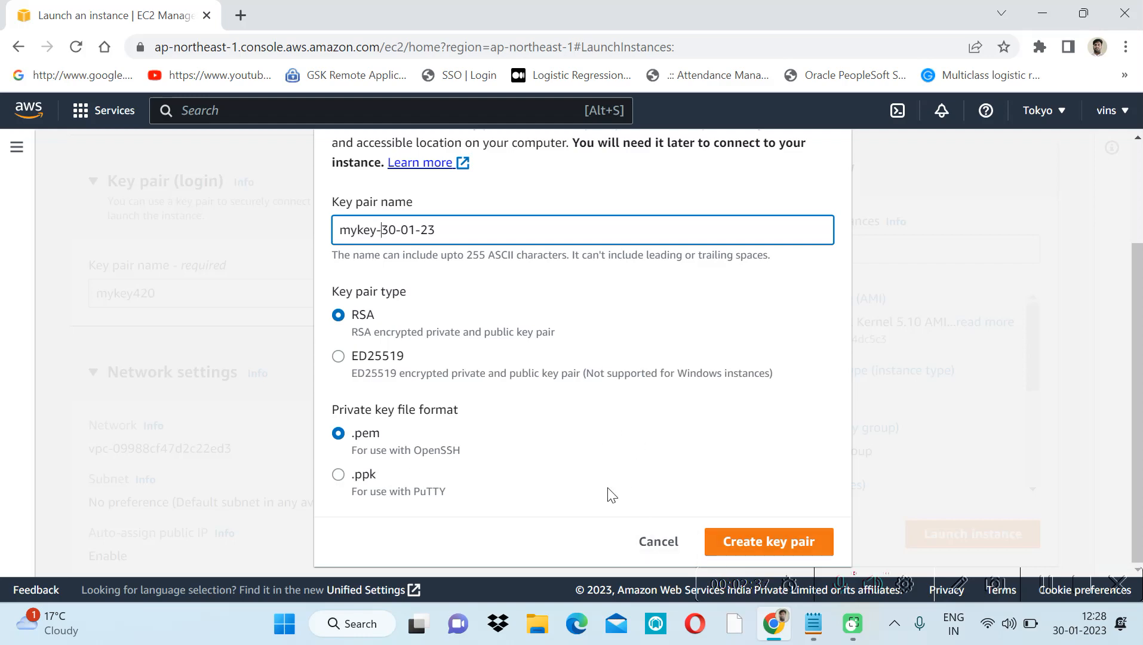
mouse_move(759, 546)
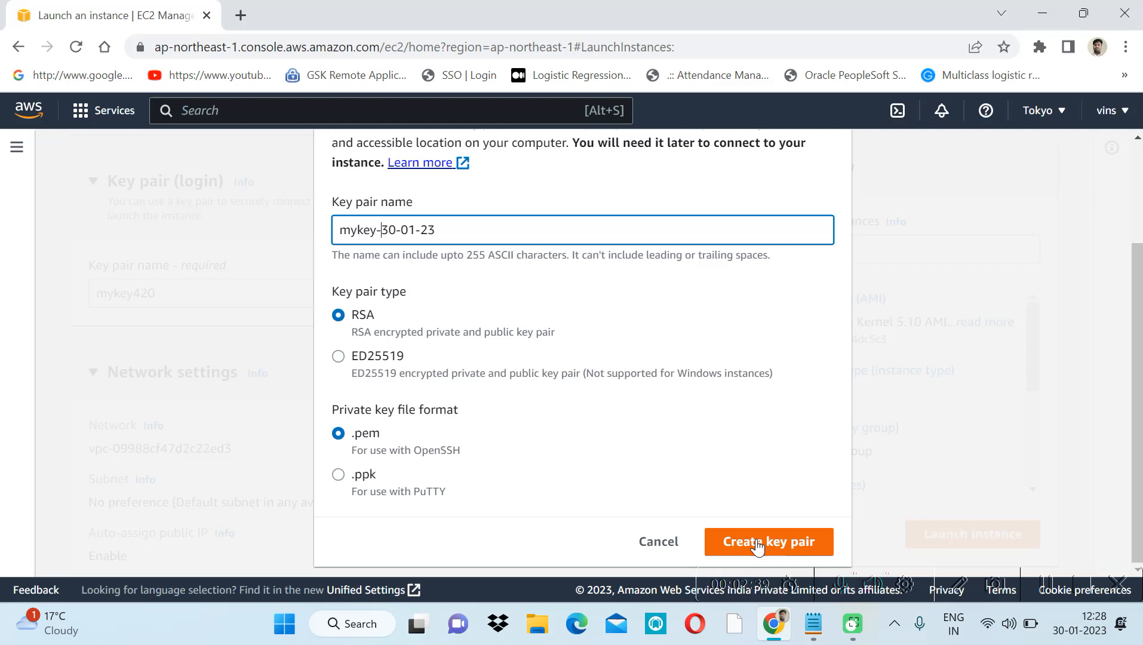
Create the mykey-30-01-23 key pair for the instance.
left_click(758, 542)
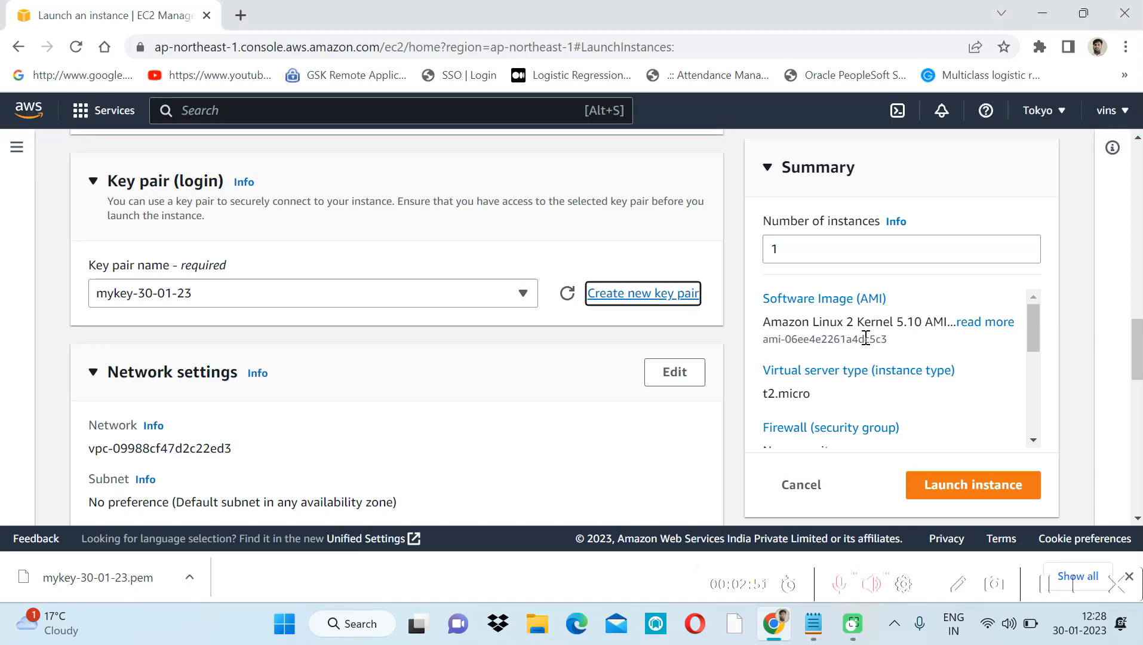
scroll("down", 3)
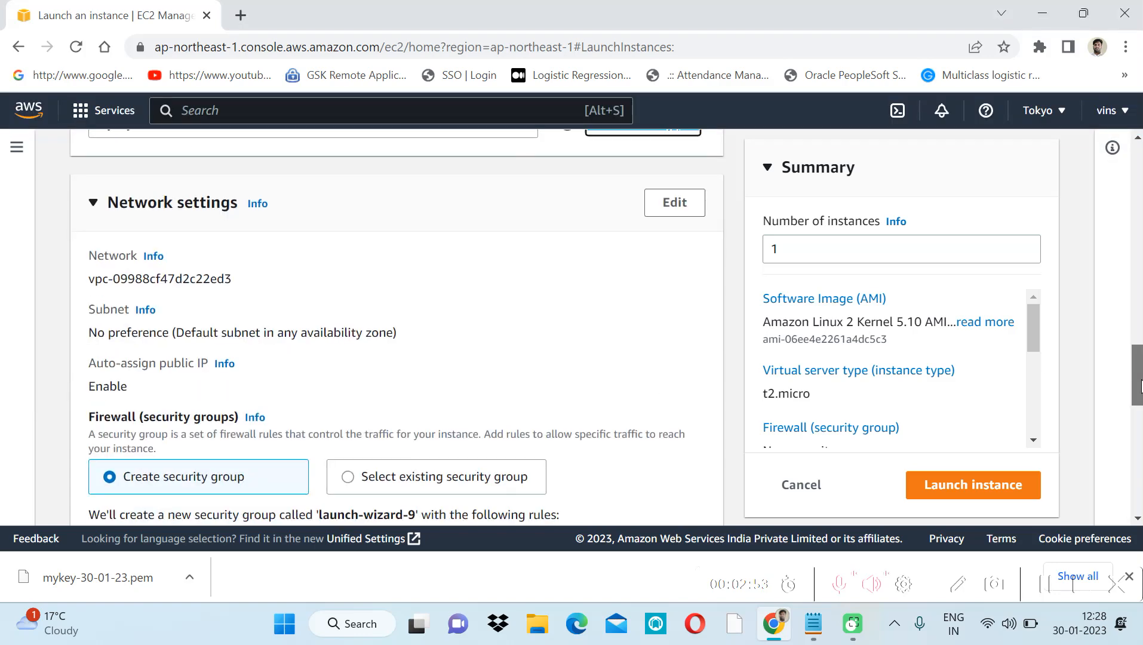
scroll("down", 3)
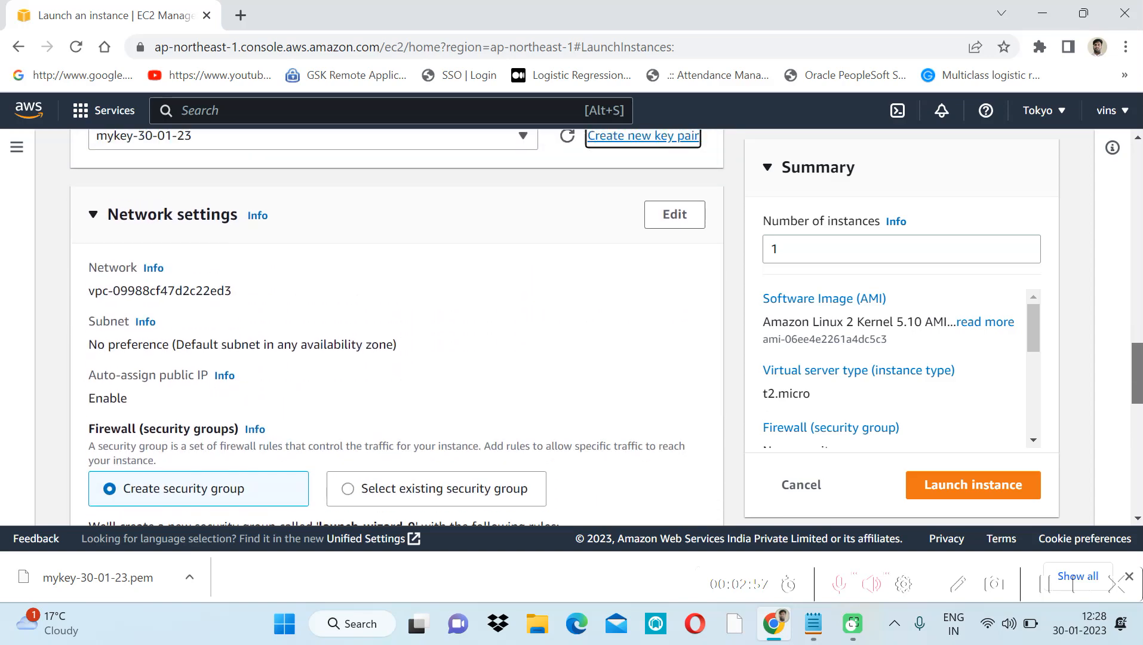
Allow HTTP traffic from the internet in Network settings.
scroll("down", 3)
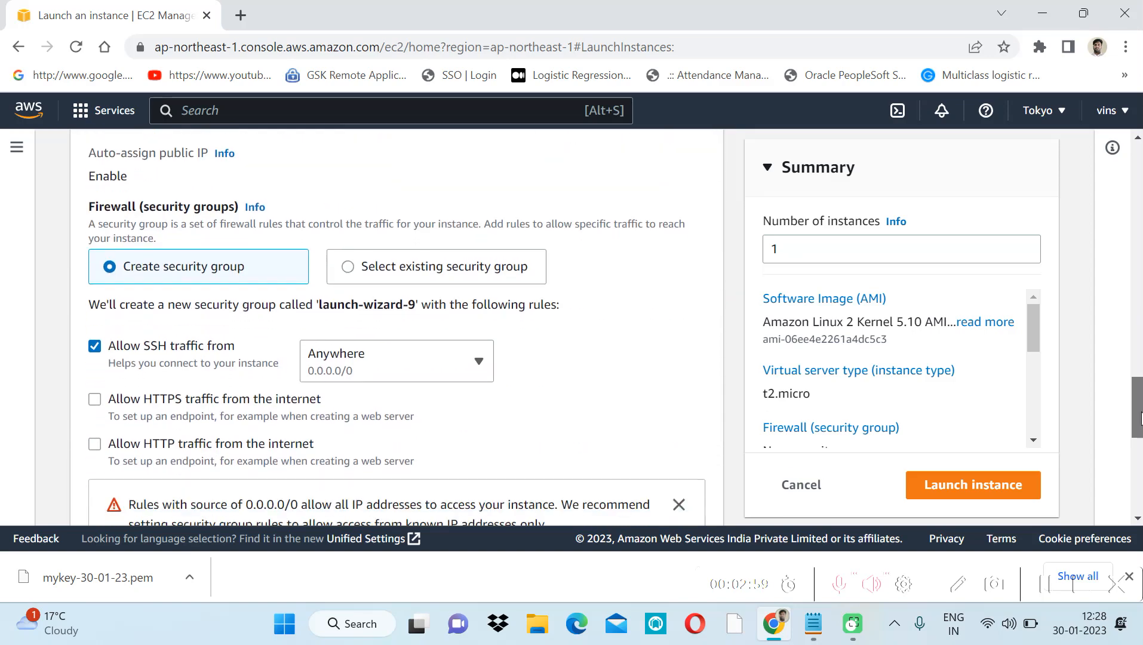
scroll("down", 3)
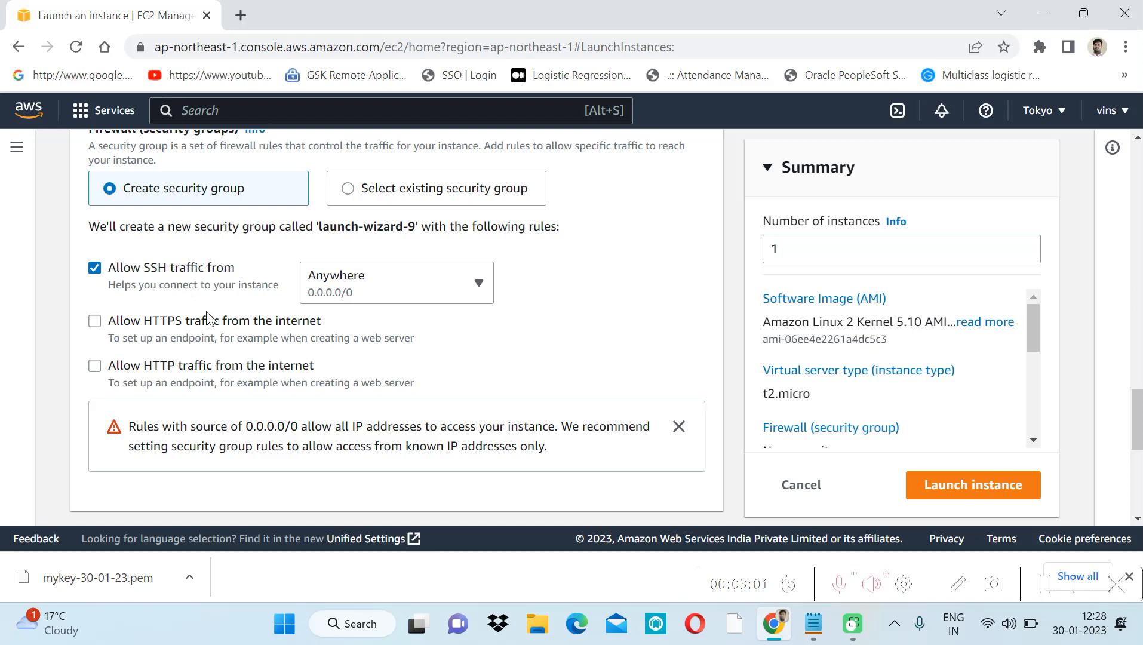
mouse_move(134, 283)
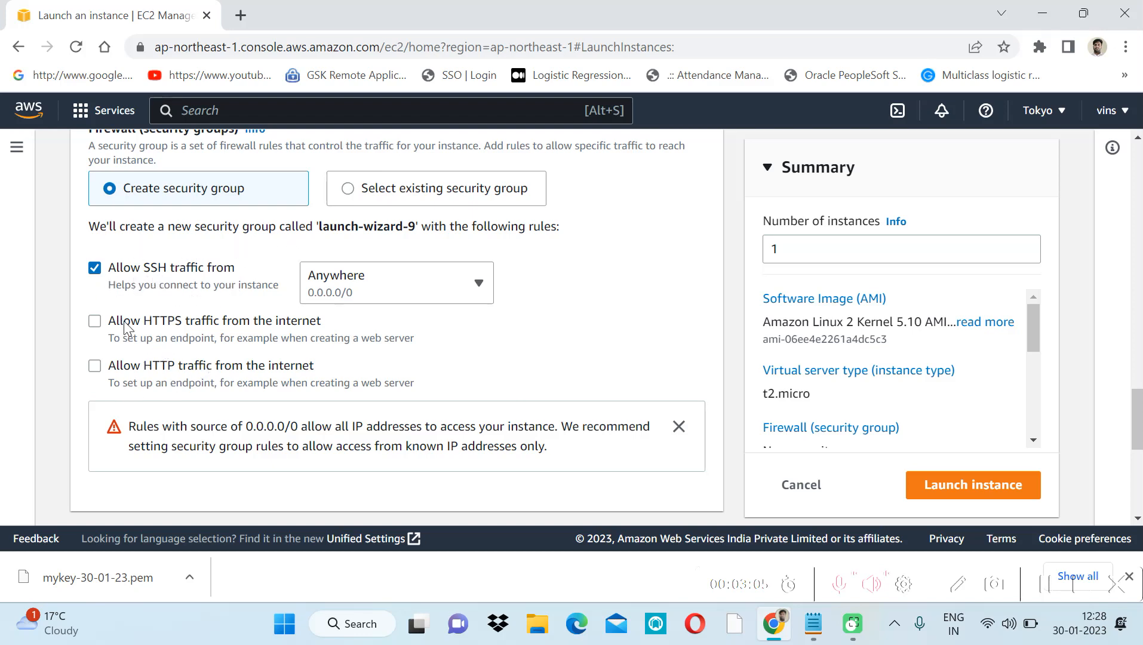
left_click(93, 366)
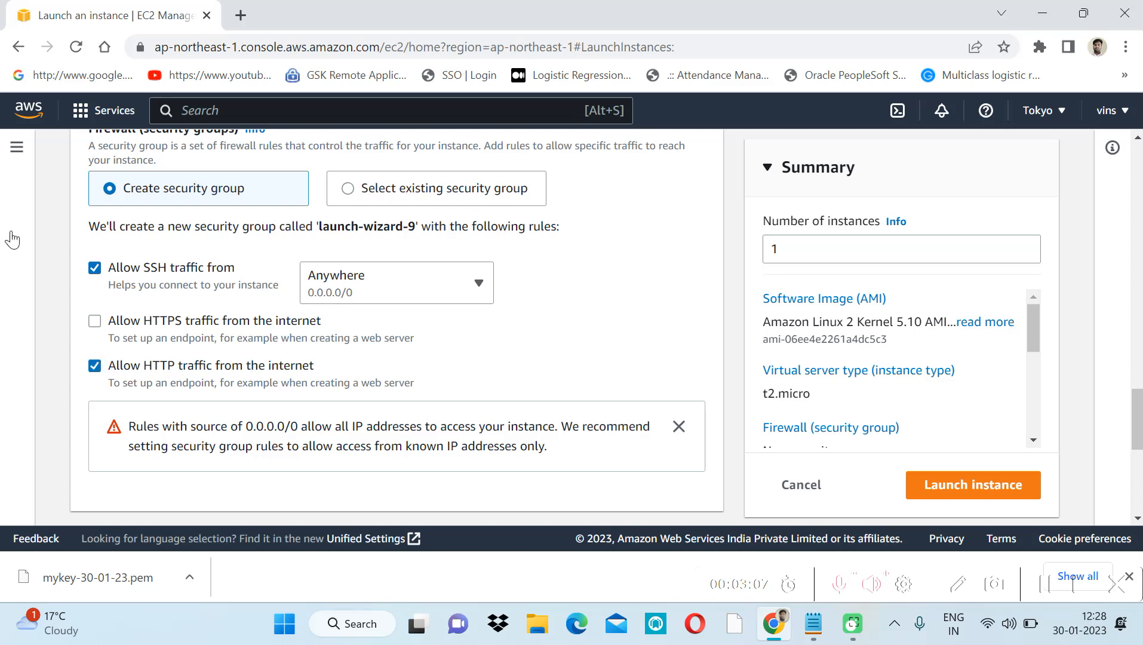
mouse_move(132, 332)
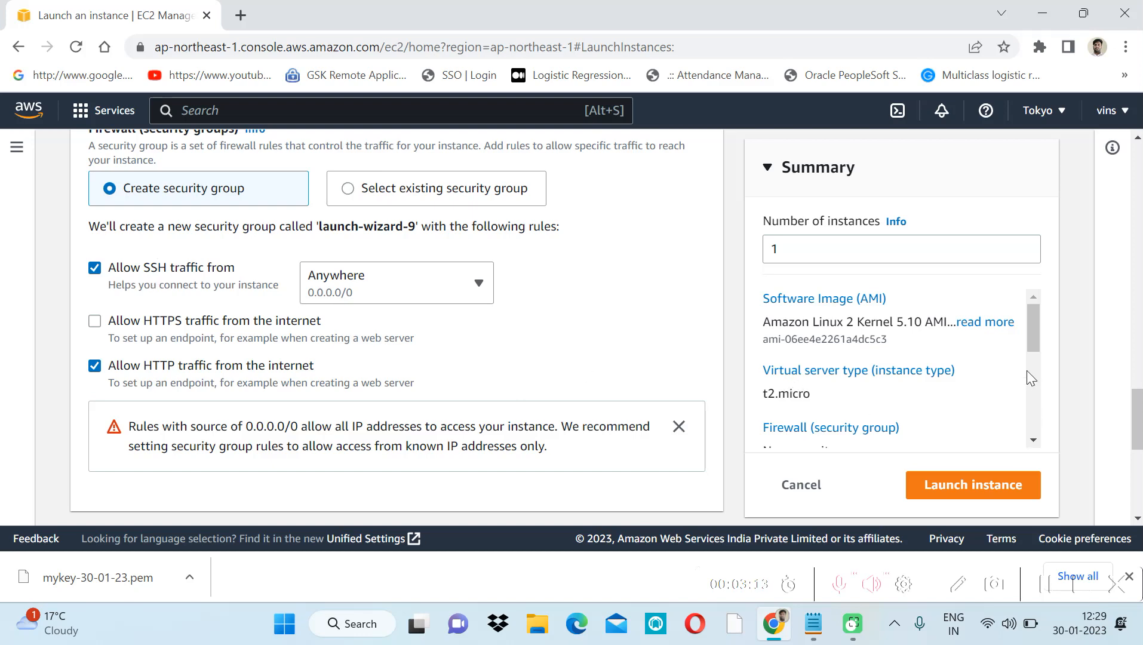
Keep the root volume at 8 GiB gp2 and expand Advanced details.
scroll("down", 3)
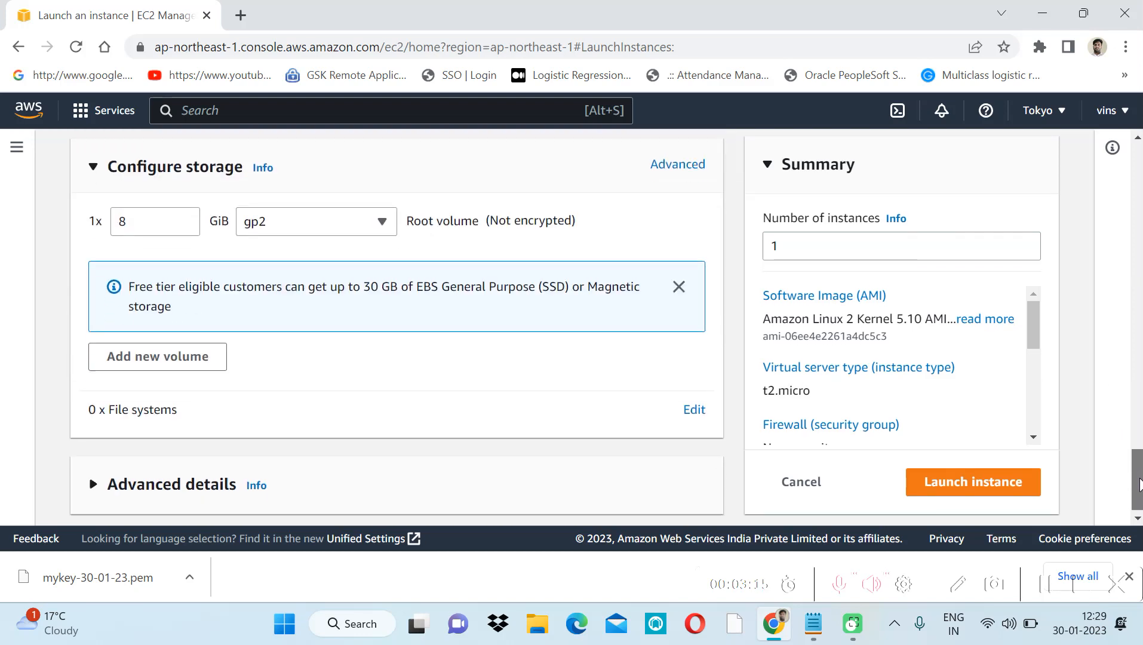
left_click(146, 221)
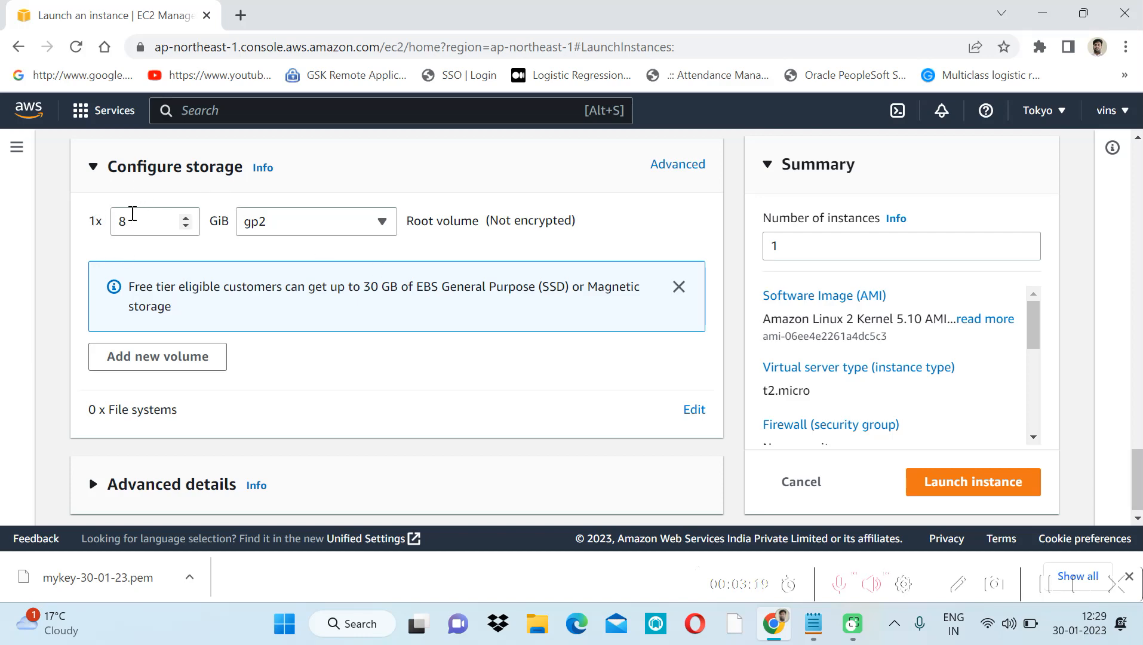
left_click(146, 221)
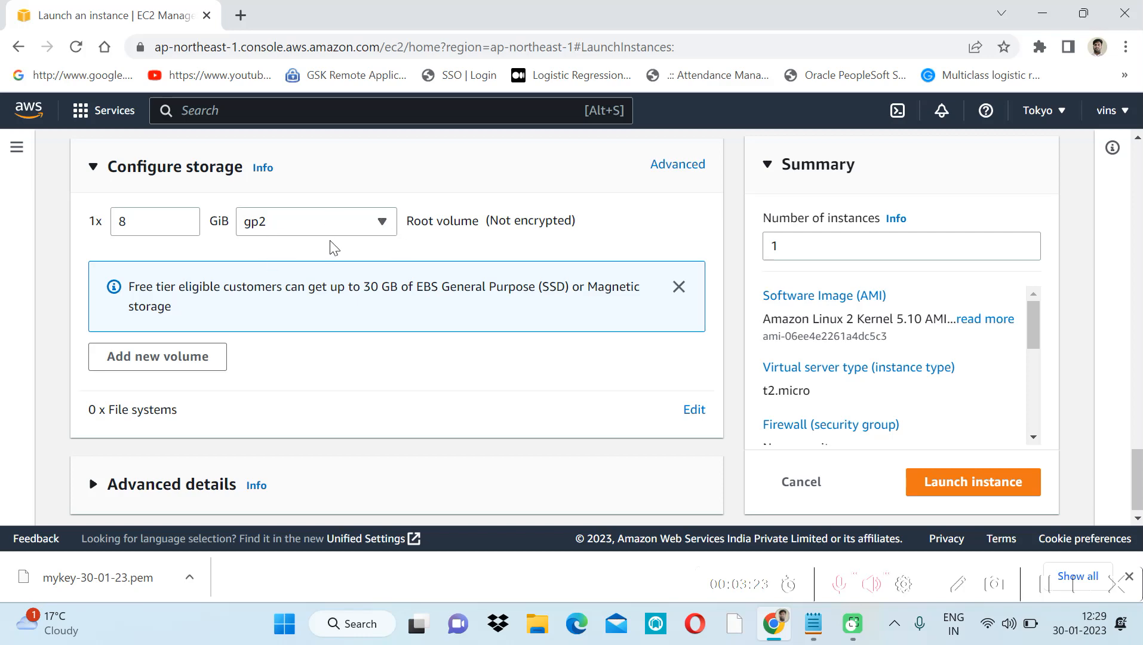
mouse_move(272, 256)
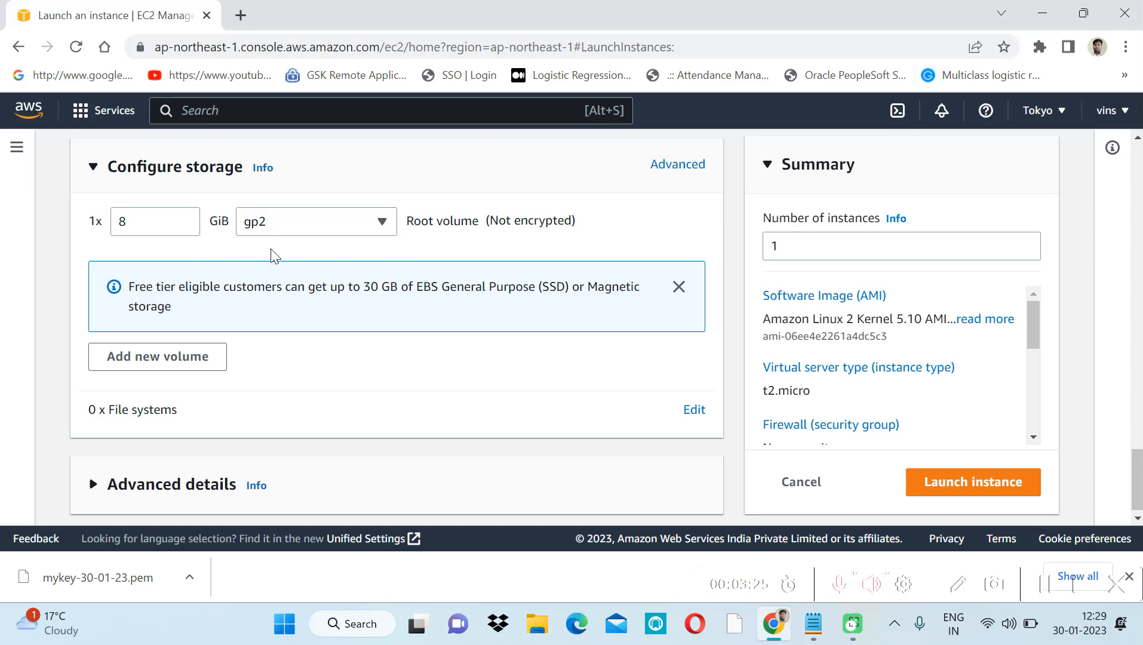
mouse_move(569, 375)
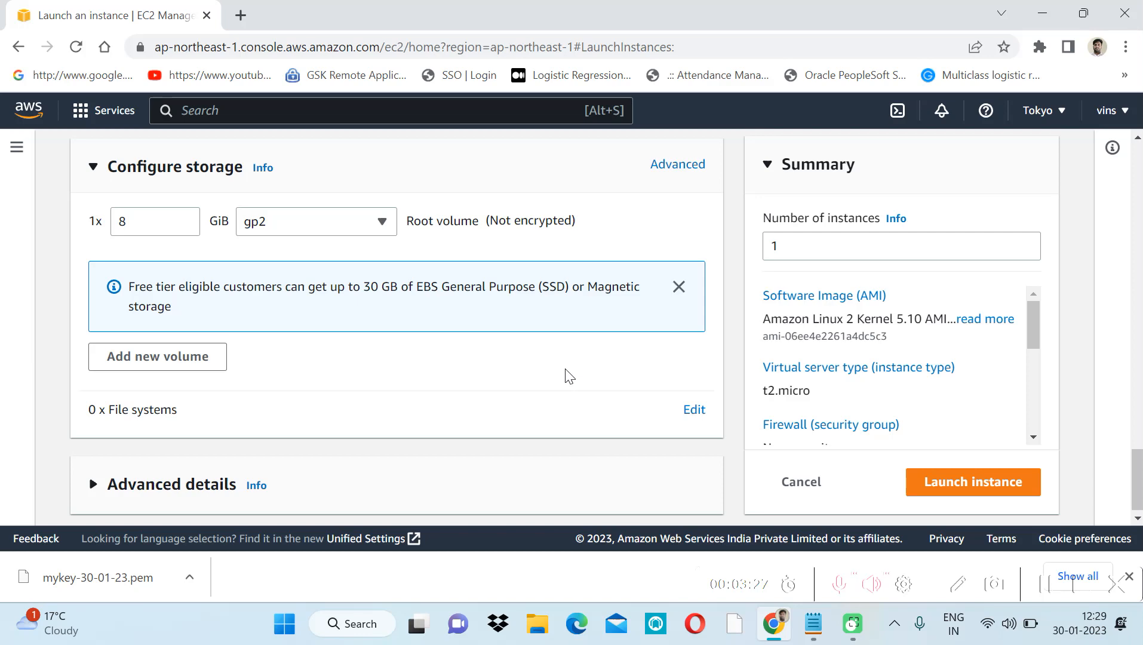
mouse_move(495, 403)
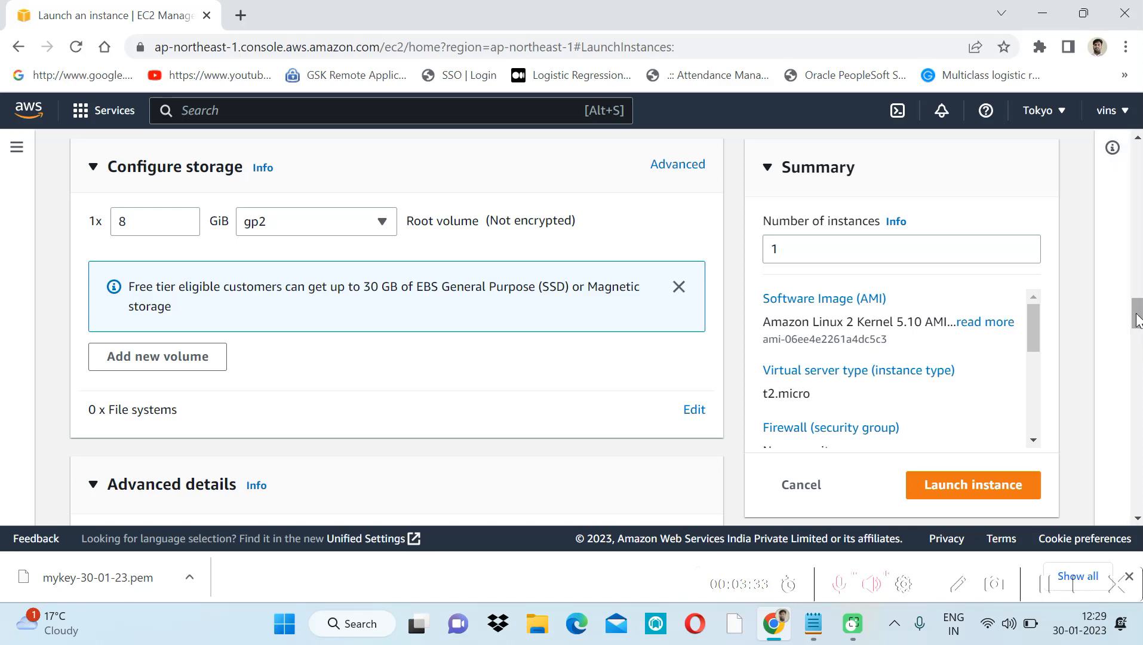
scroll("down", 3)
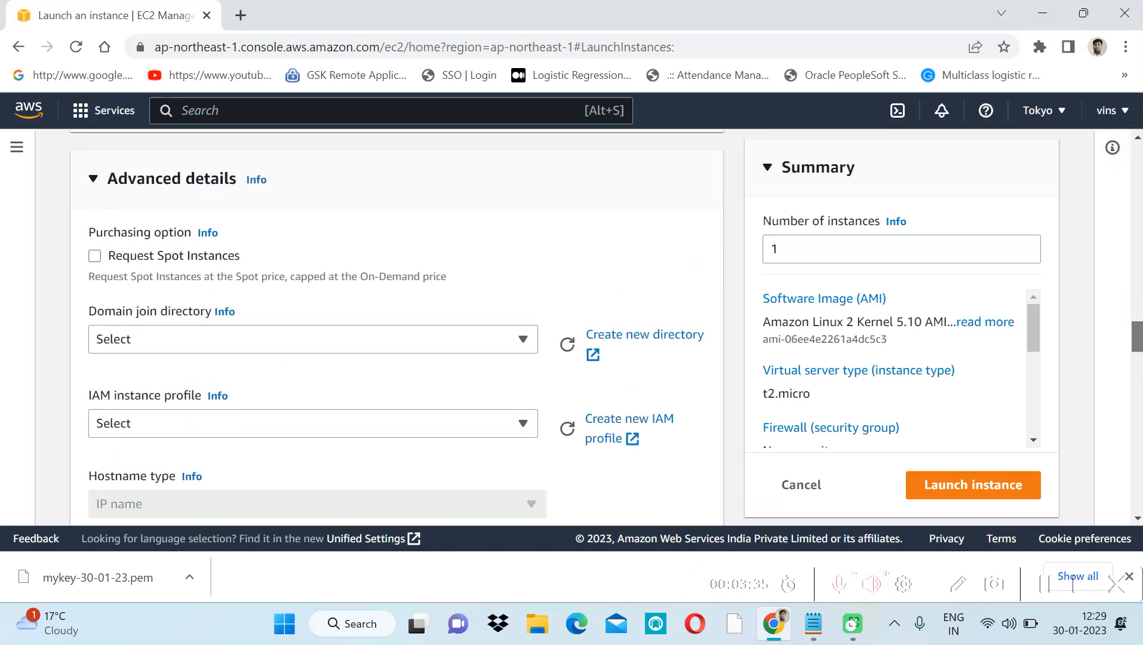
mouse_move(210, 405)
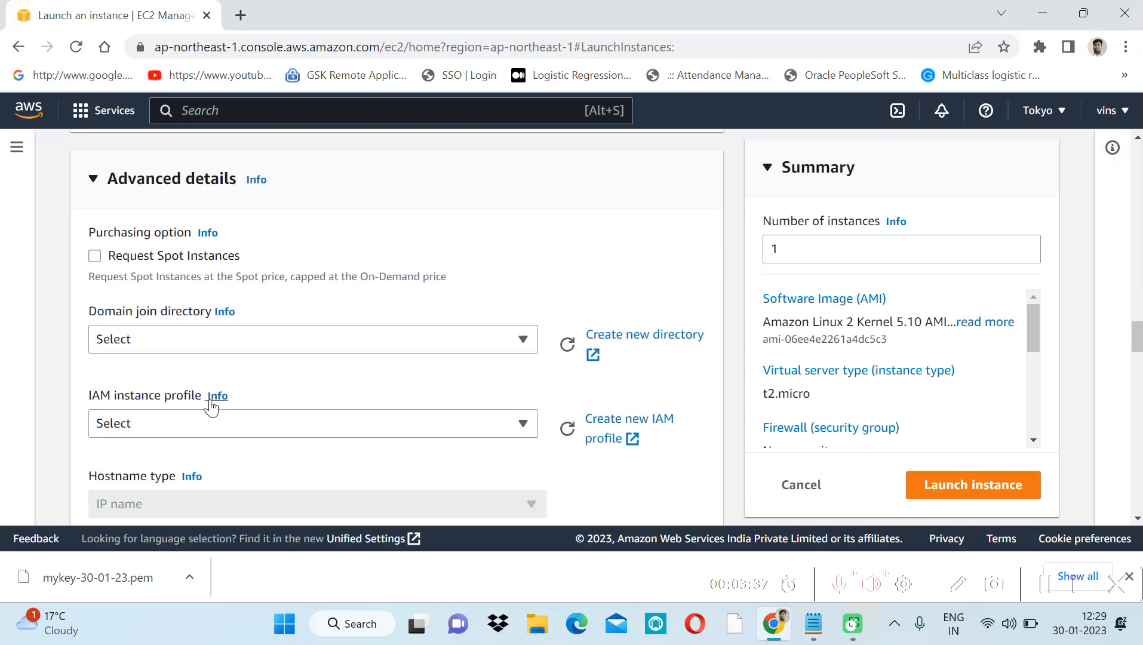
mouse_move(485, 424)
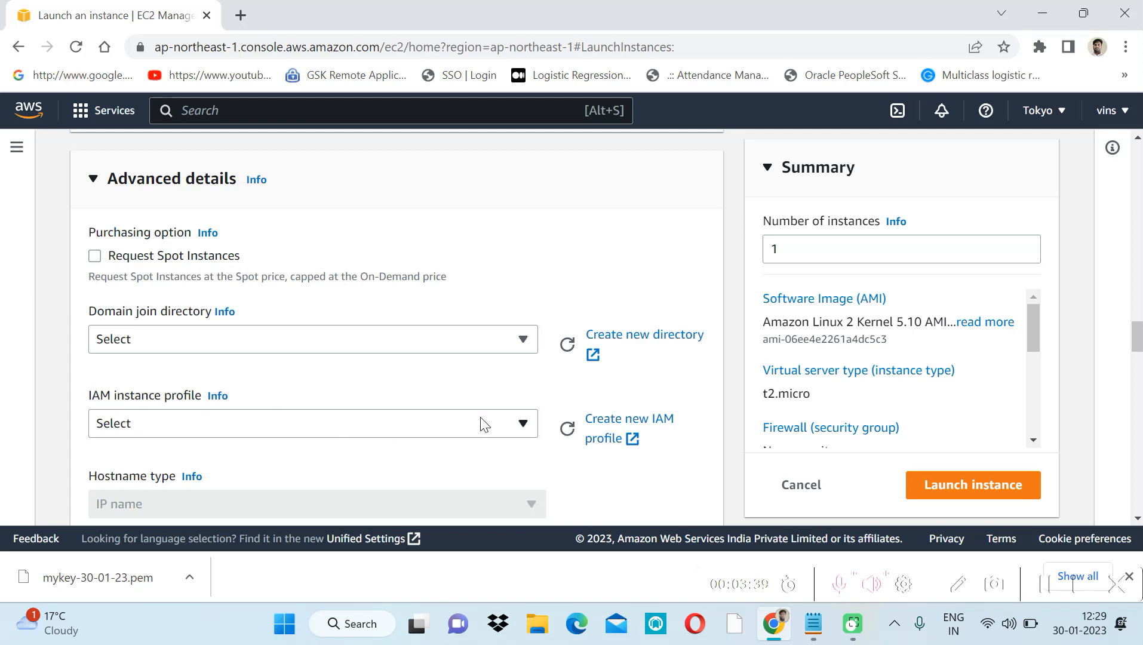
mouse_move(374, 356)
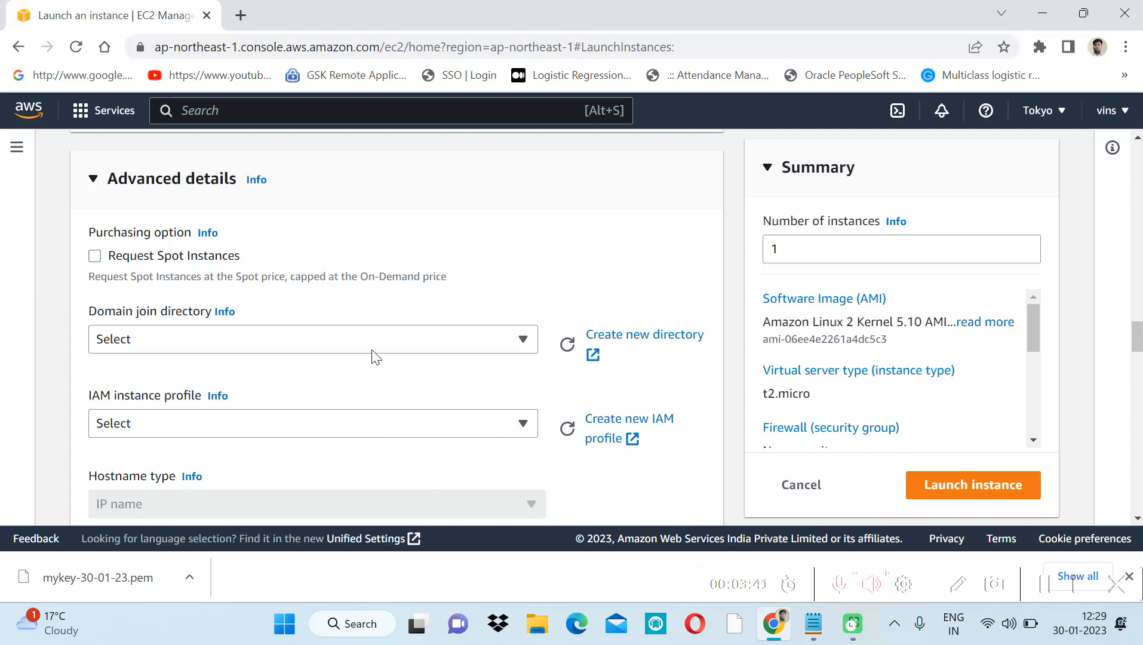
Enter a #!/bin/bash user data script that installs httpd and writes Hello World.
scroll("down", 3)
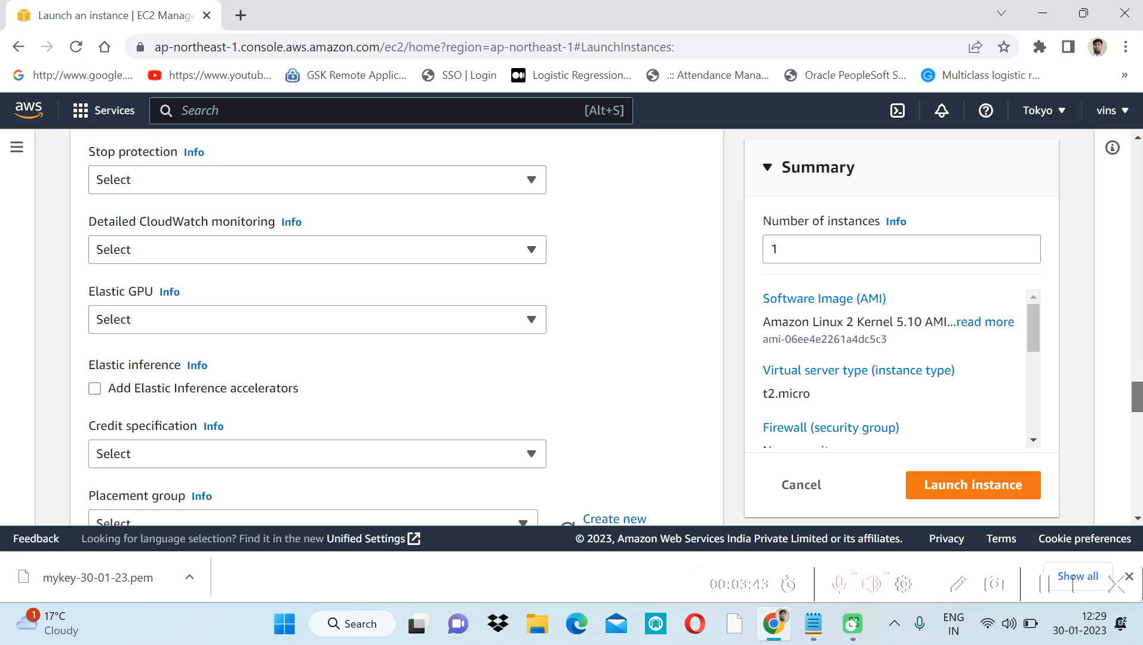
scroll("down", 3)
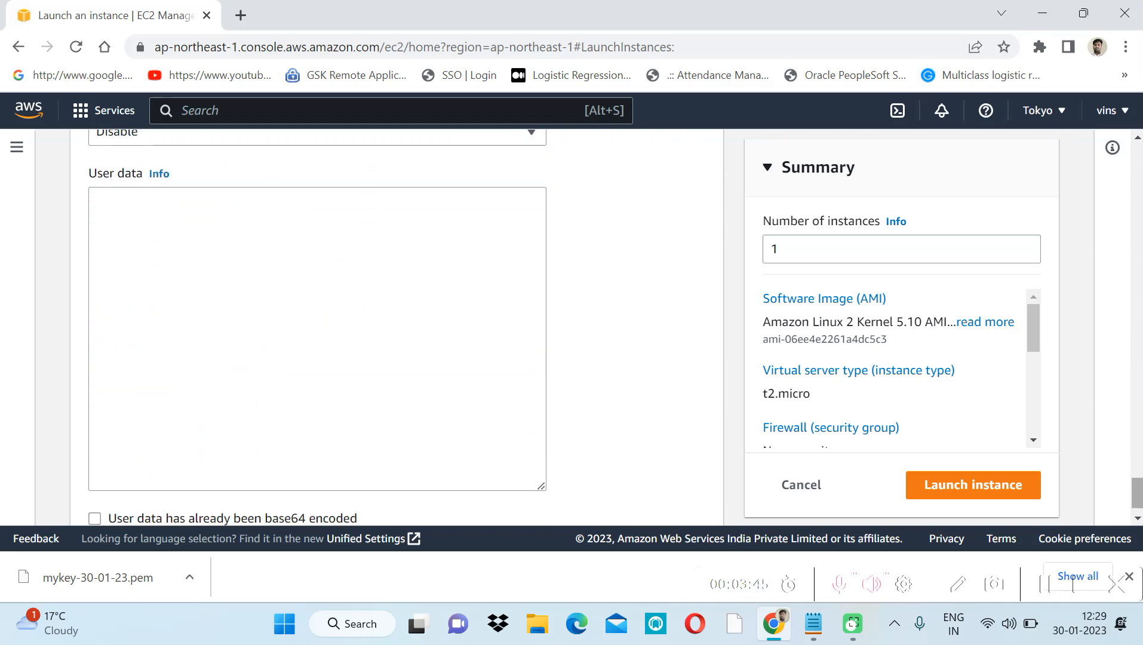
left_click(260, 278)
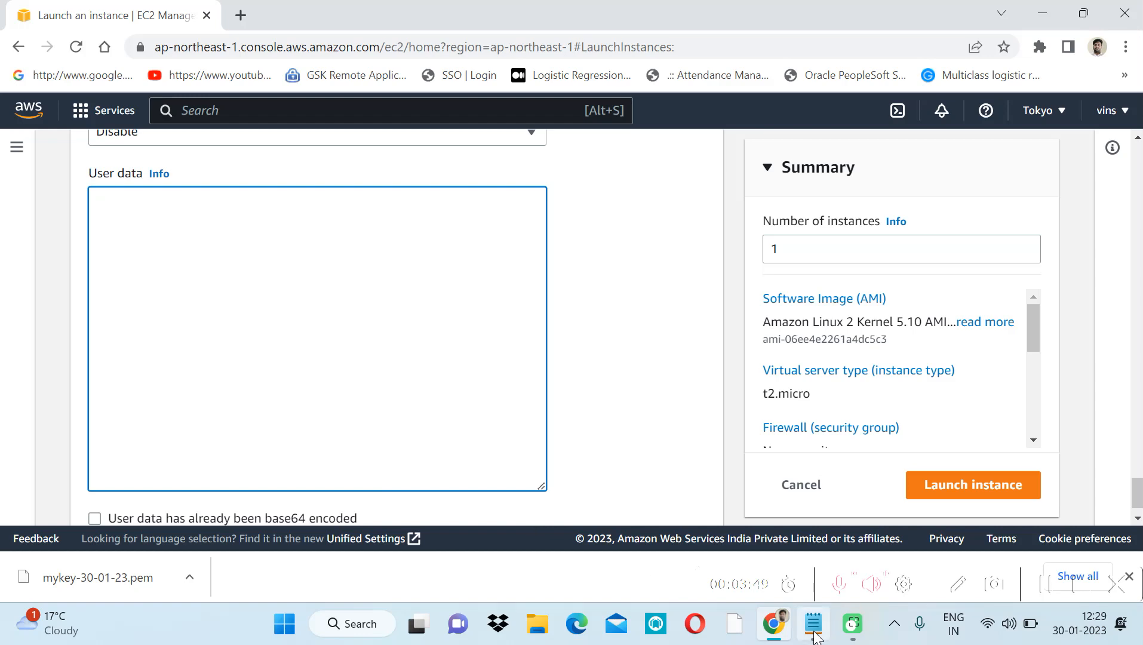
left_click(813, 623)
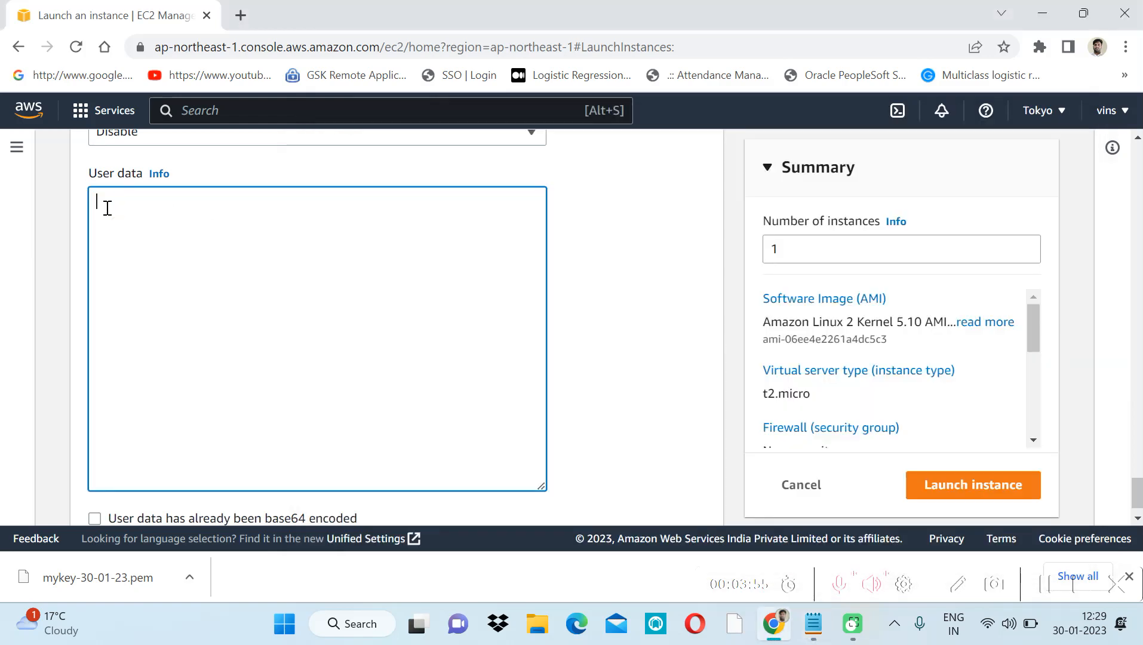
type("#!/bin/bash")
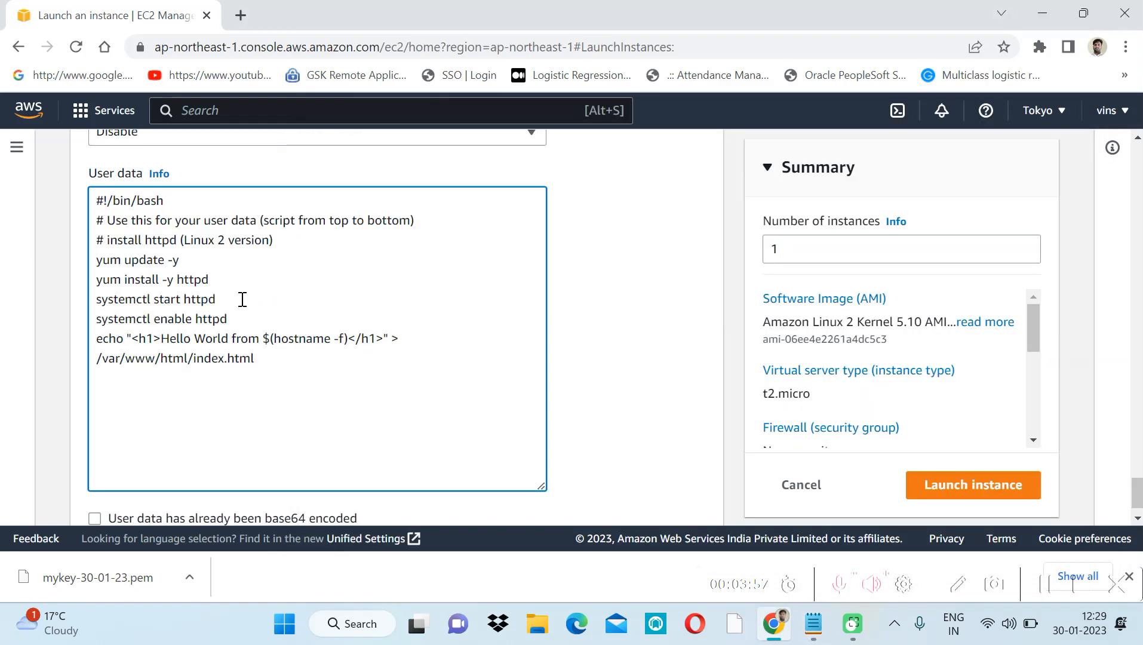
mouse_move(149, 265)
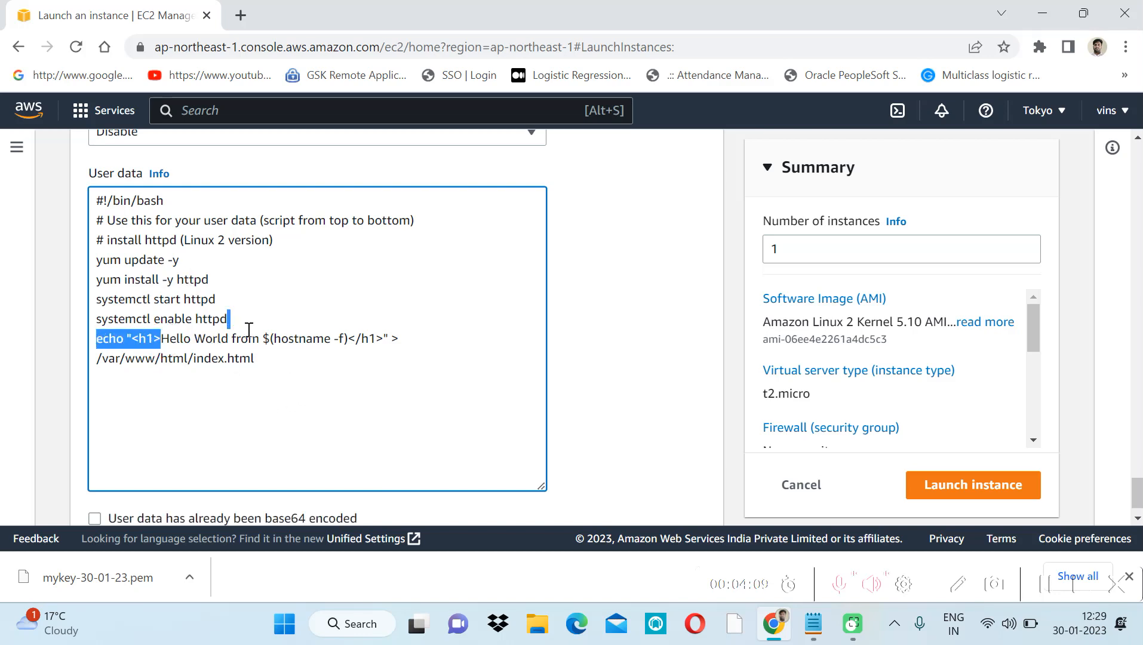
left_click(338, 395)
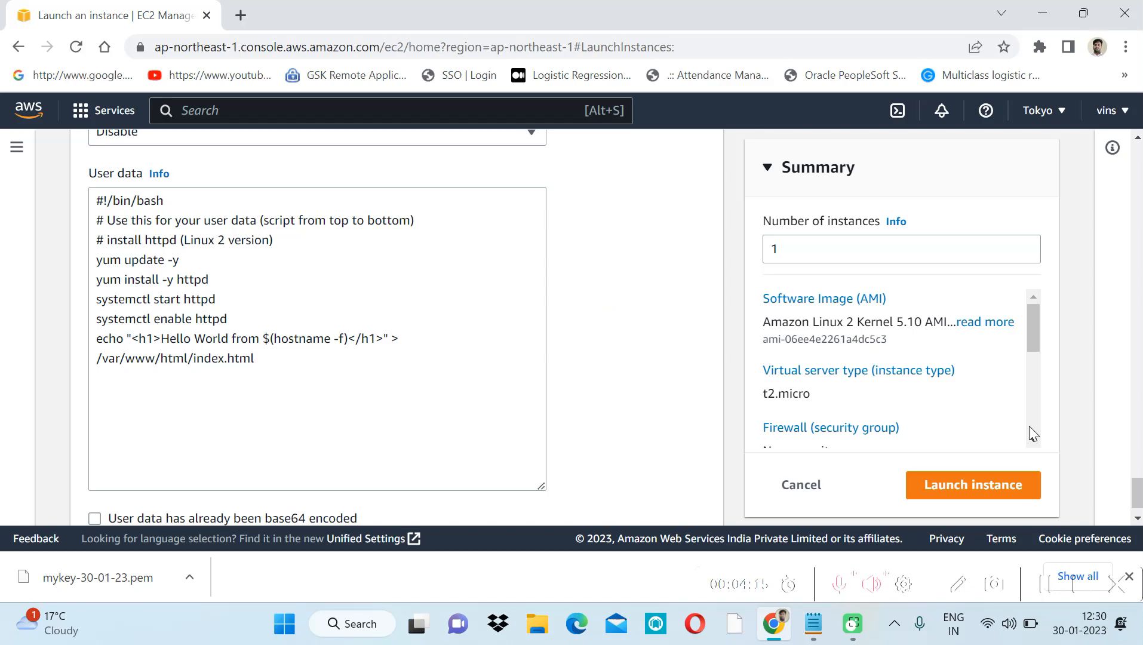
Launch mytestvm1 and find it pending in the instances list.
left_click(973, 485)
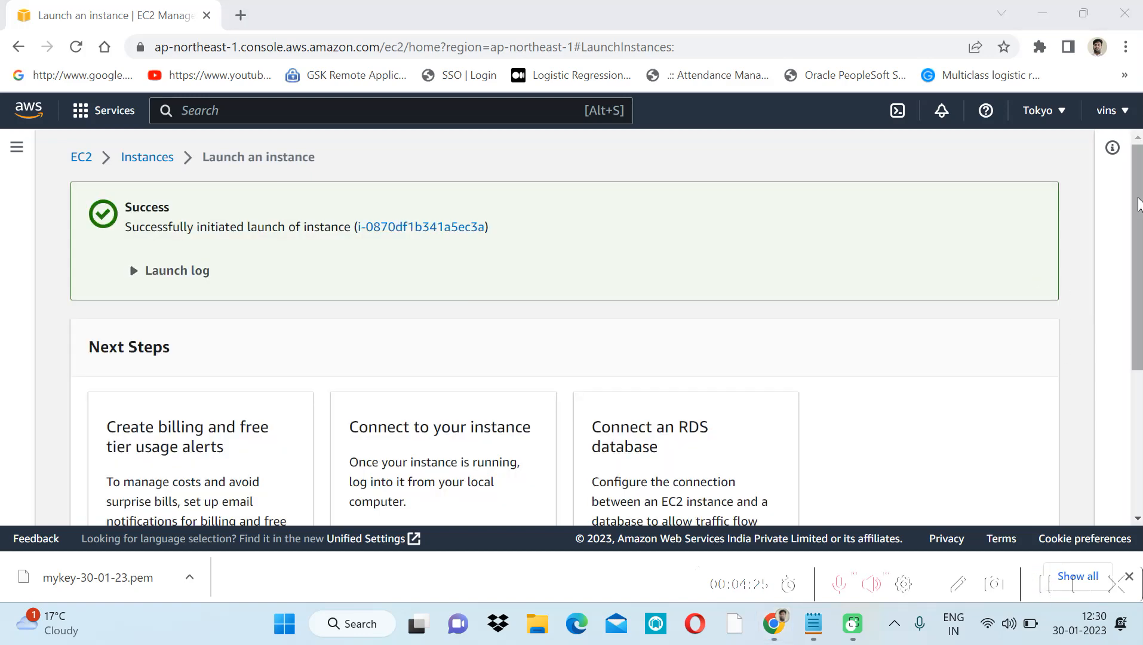
scroll("down", 3)
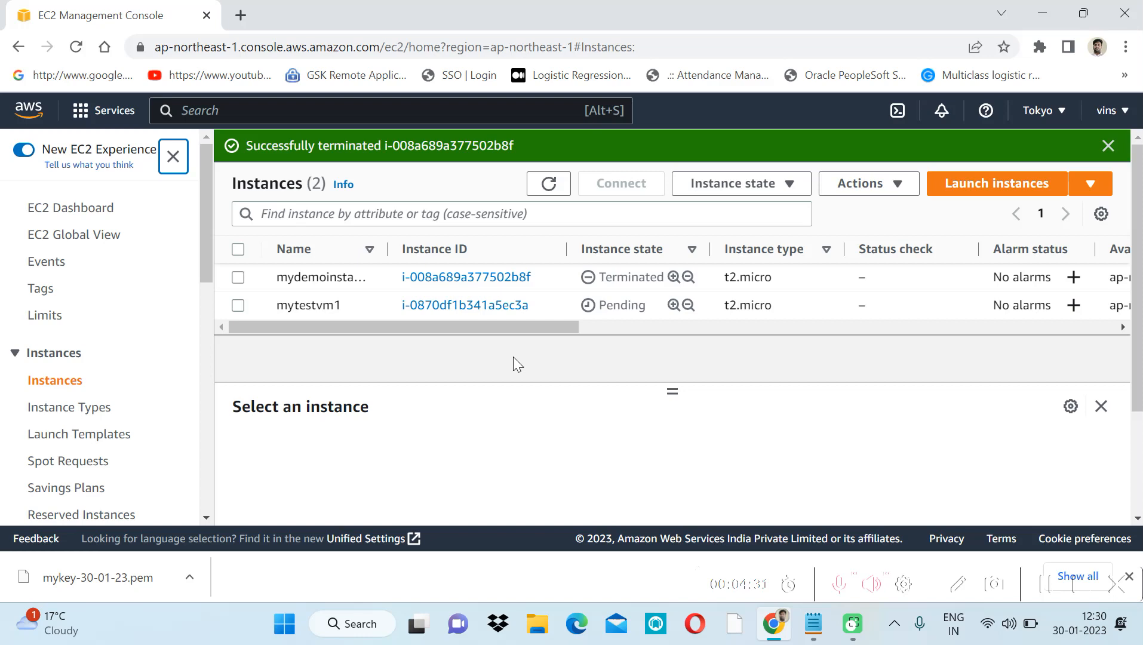
mouse_move(662, 368)
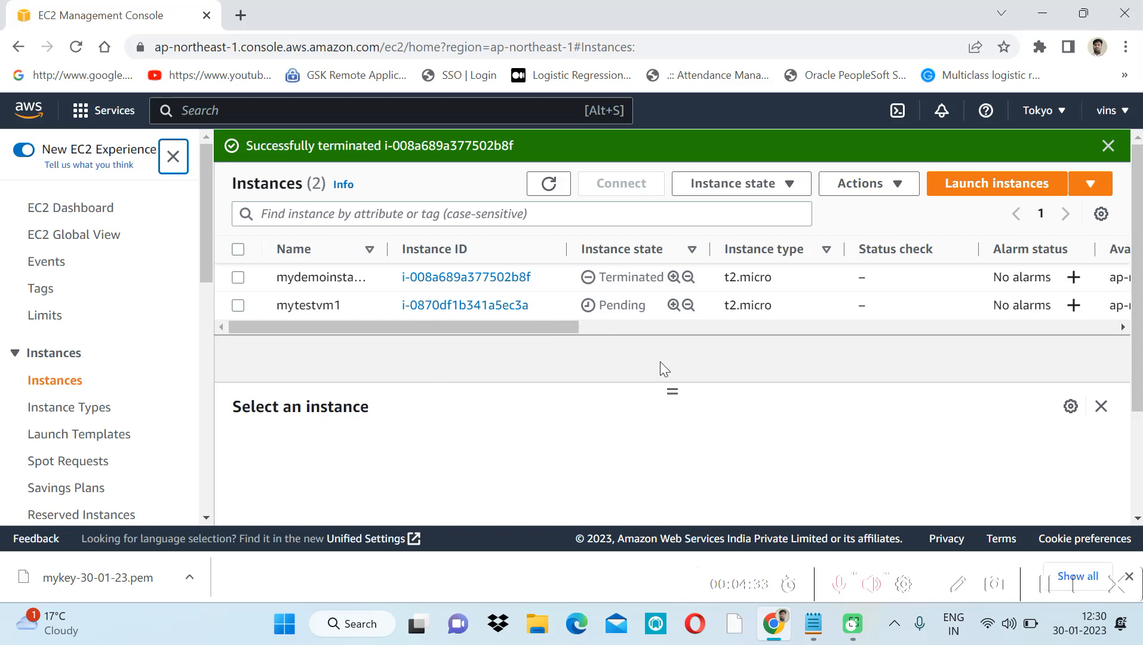
mouse_move(1048, 593)
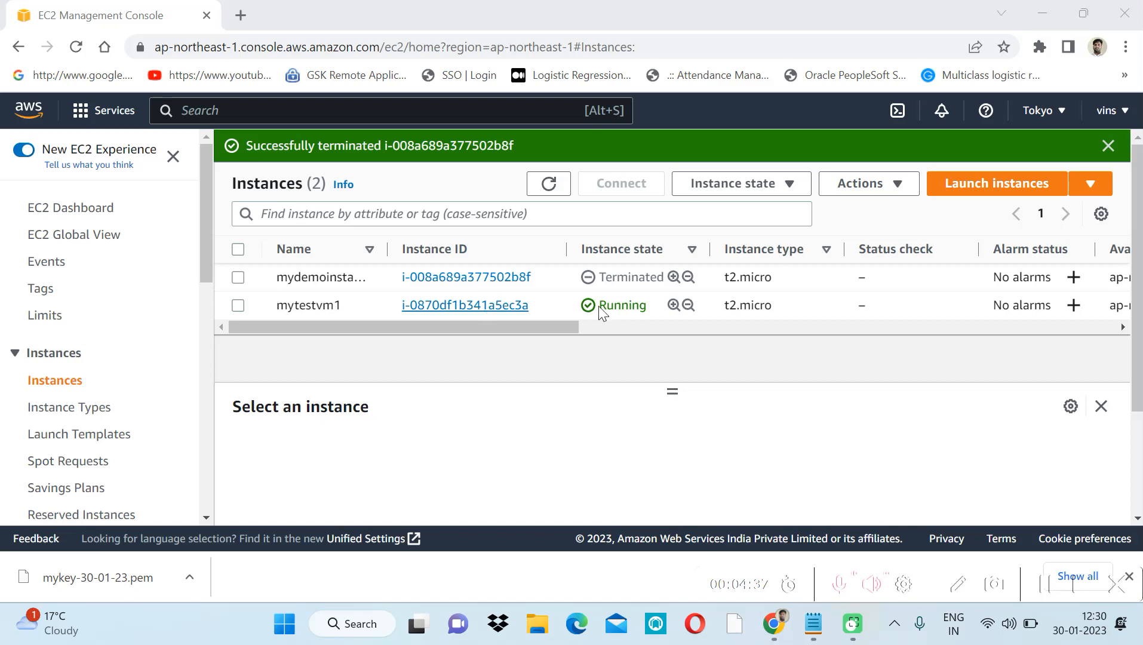
mouse_move(620, 280)
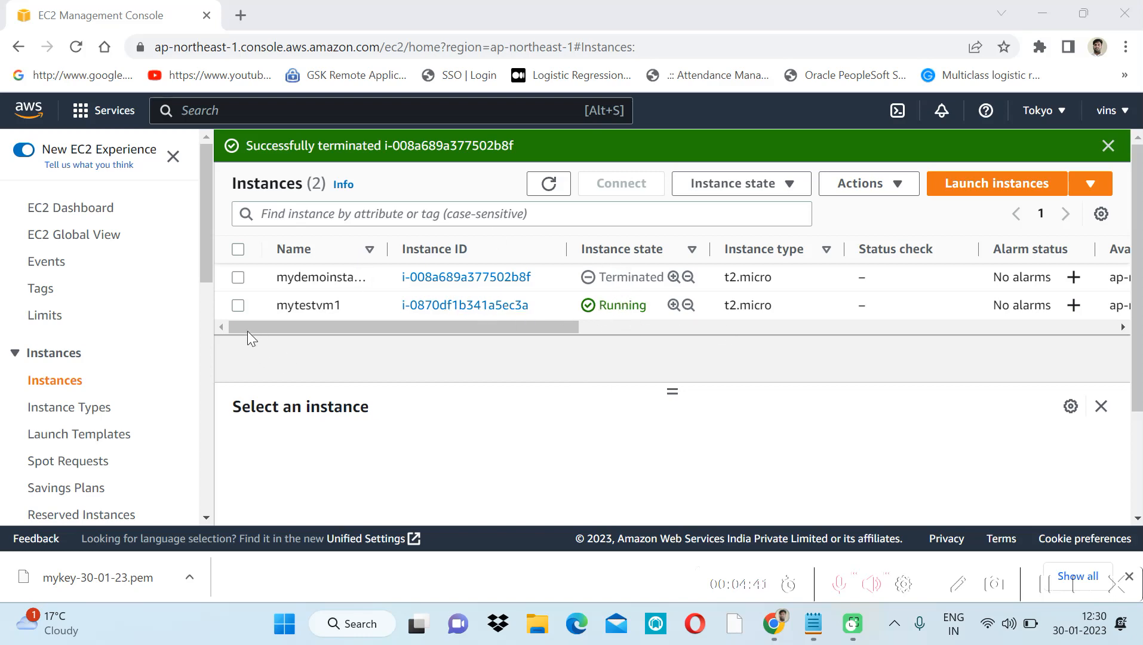
Select mytestvm1 and review its Networking and Security tabs.
left_click(238, 305)
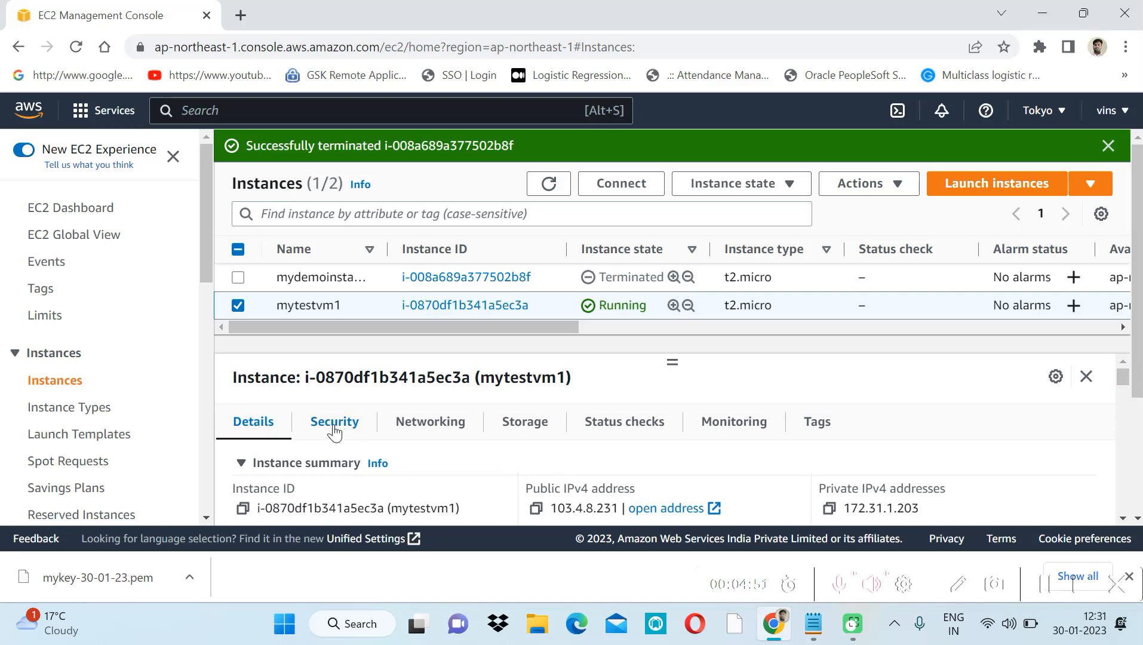
left_click(430, 421)
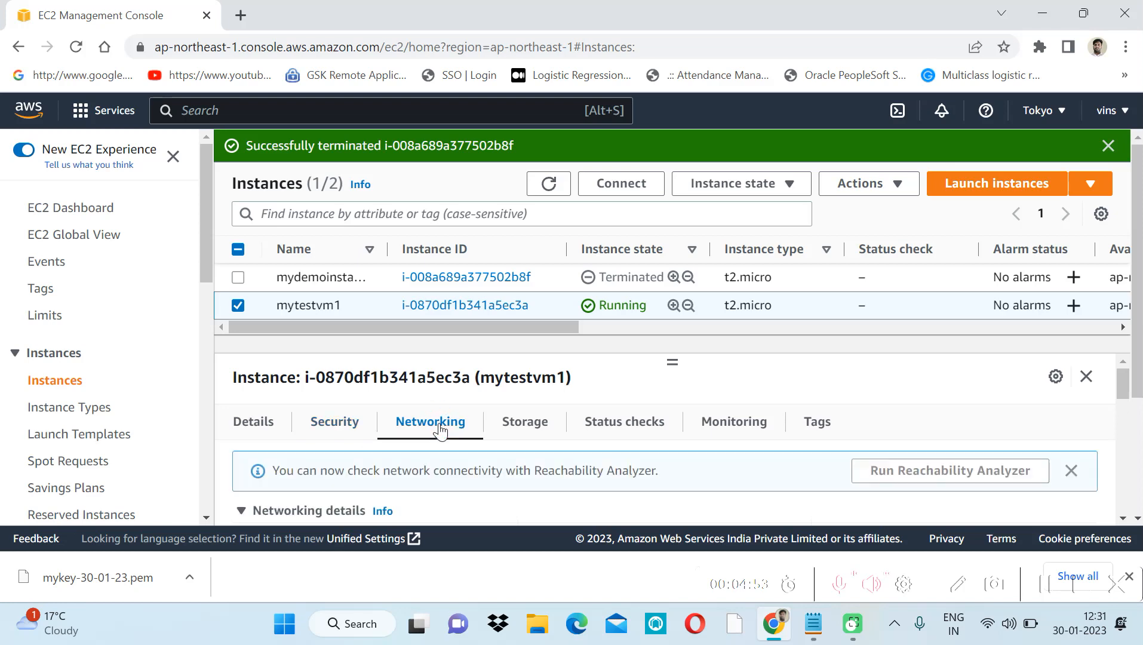
left_click(525, 421)
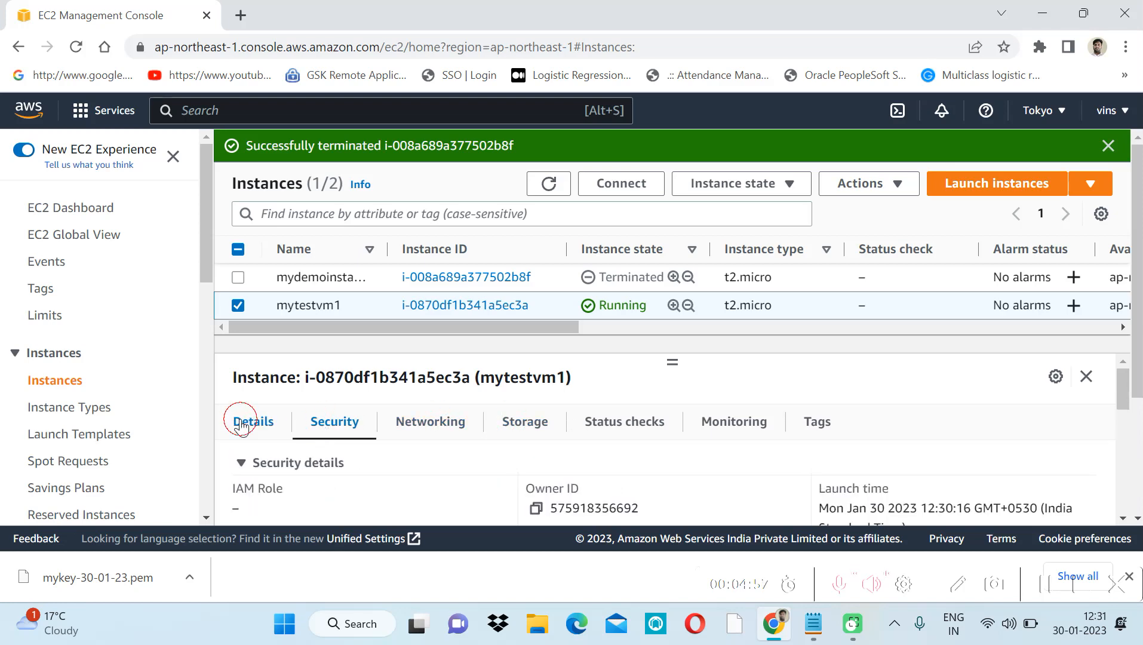
Open public IPv4 address 103.4.8.231 from the Details tab in a new tab.
left_click(252, 422)
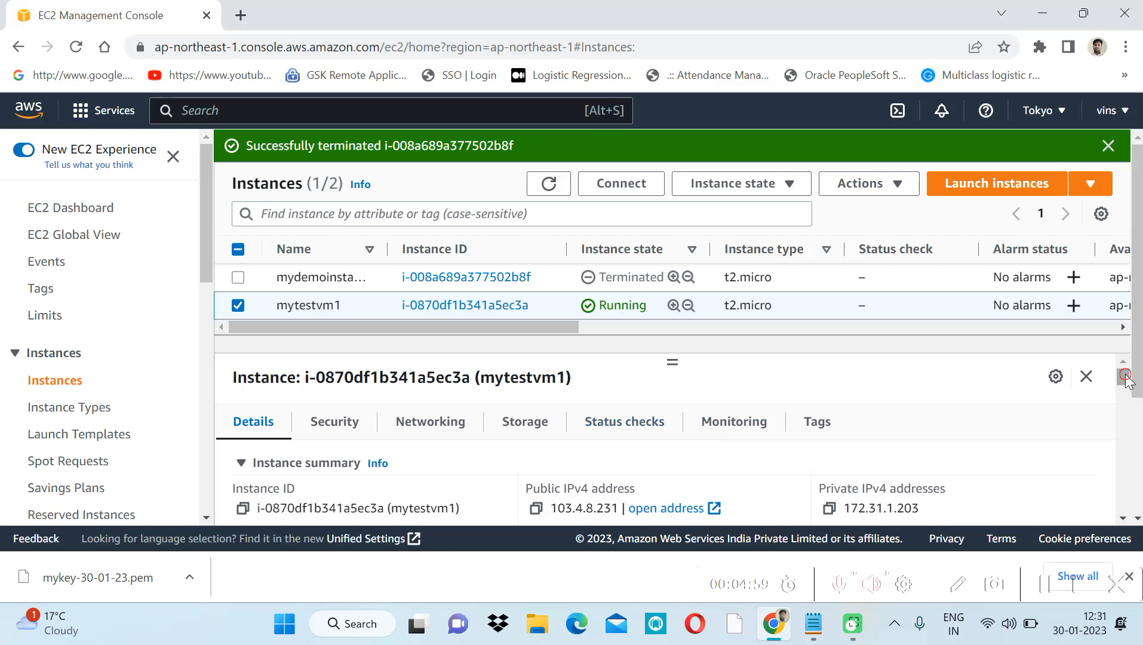
scroll("down", 3)
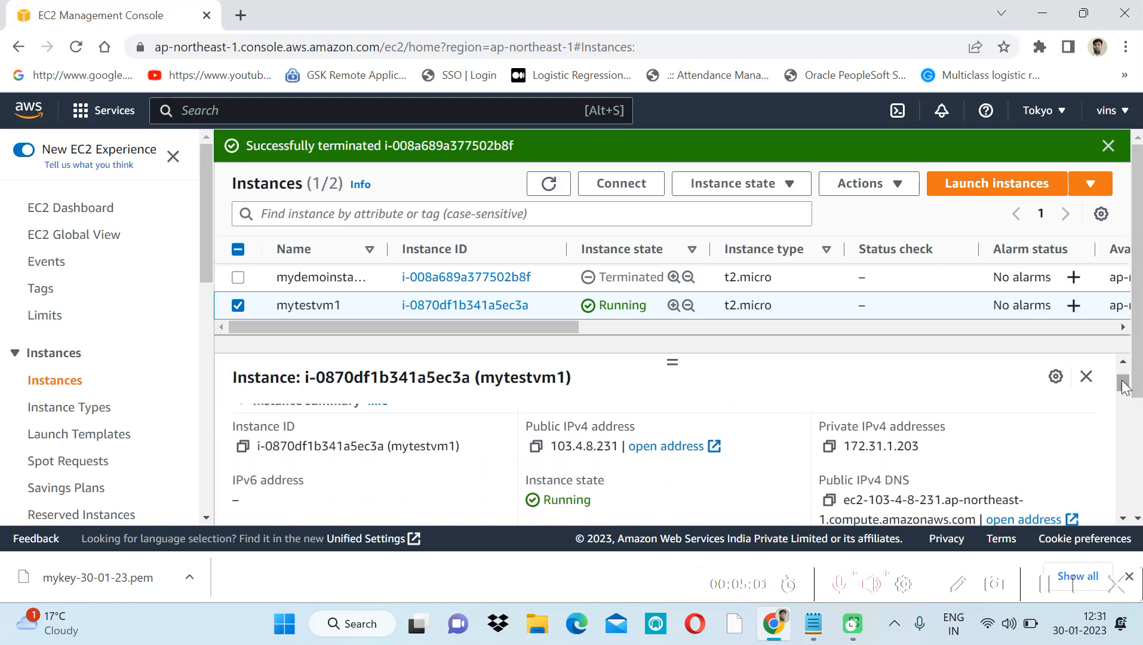
mouse_move(853, 448)
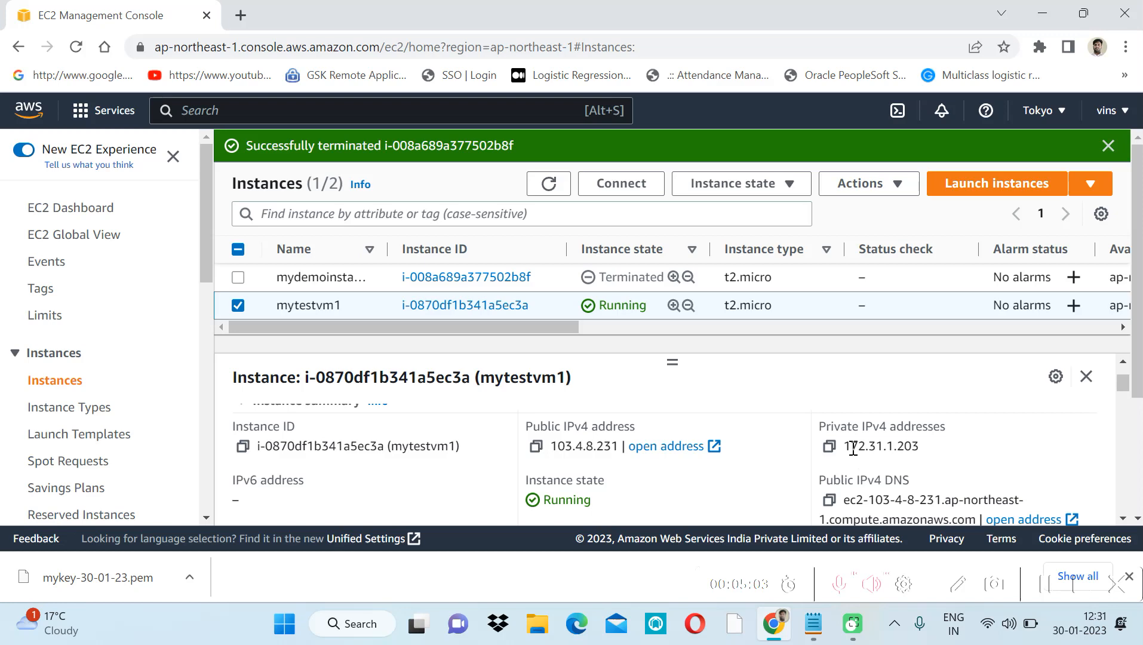
mouse_move(631, 485)
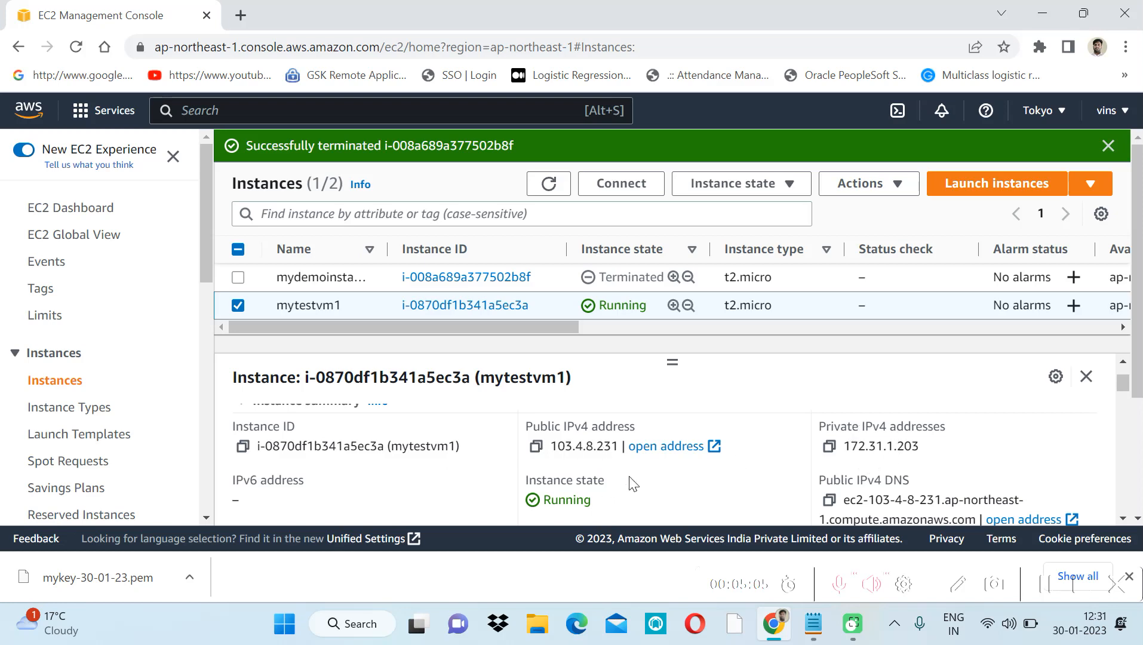
mouse_move(697, 480)
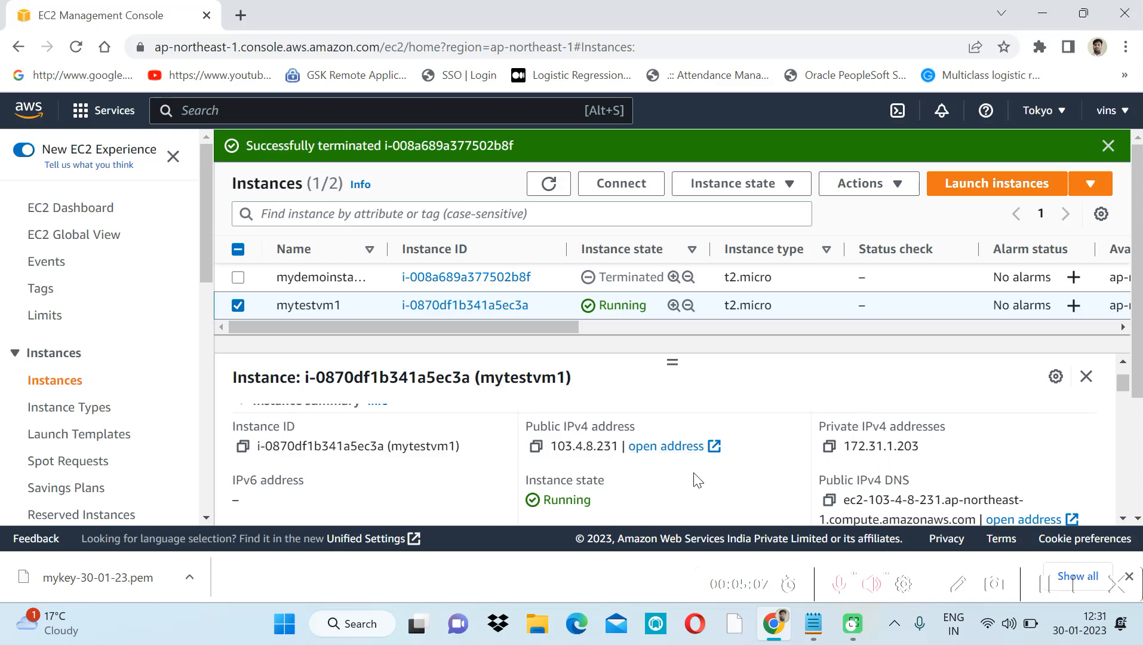
mouse_move(304, 465)
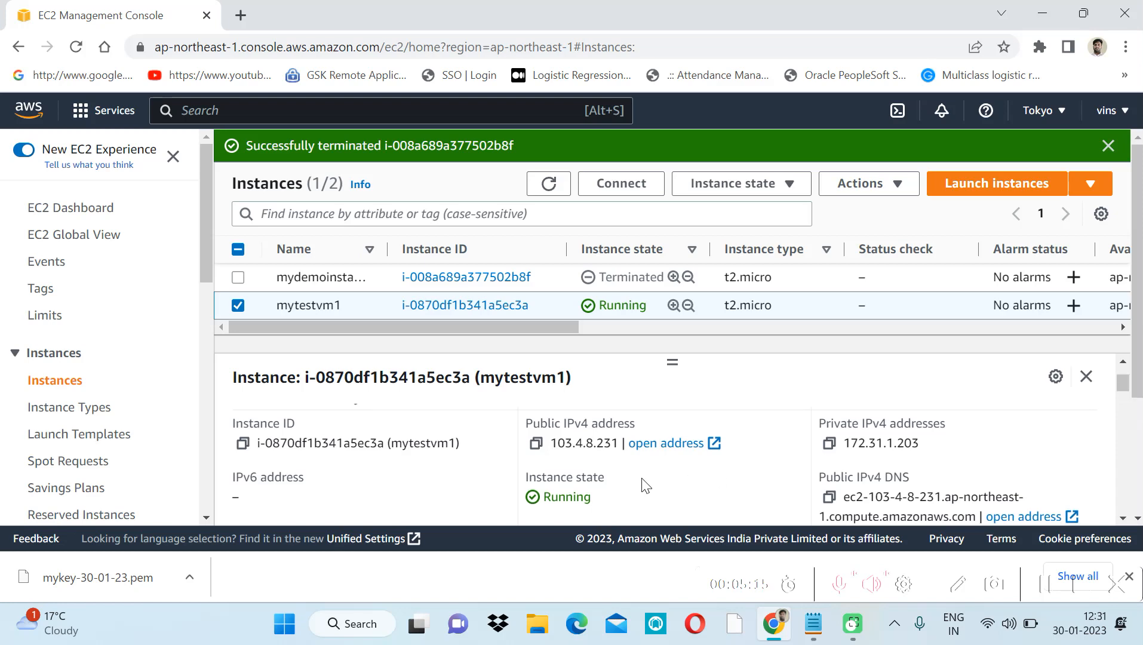
left_click(534, 444)
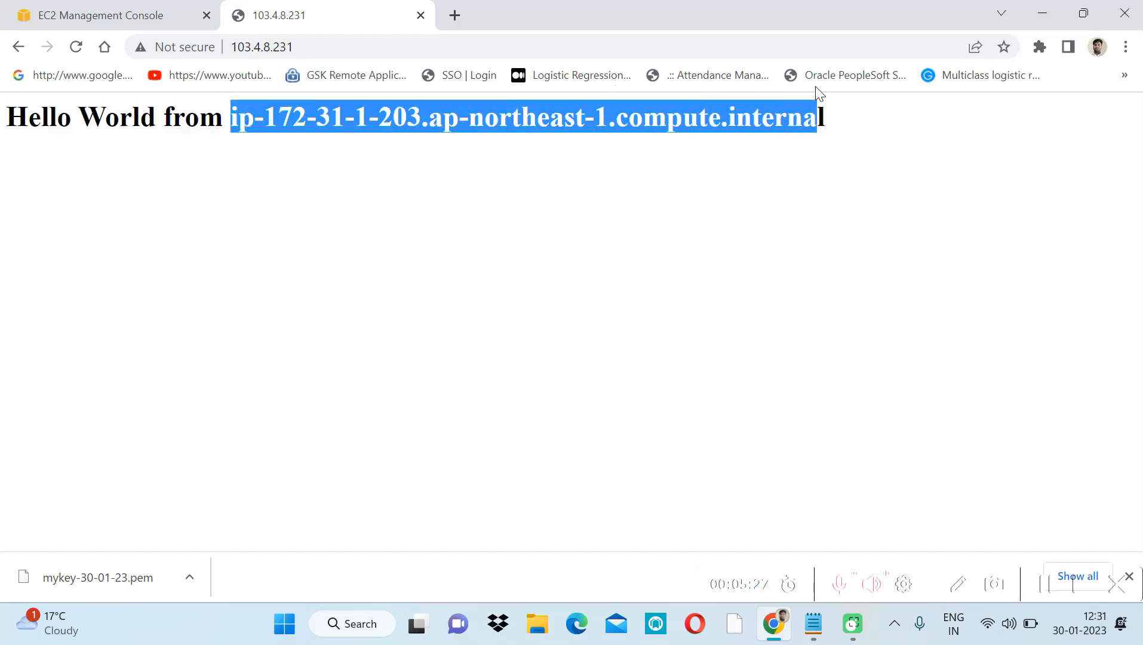
Return to the EC2 console tab after the Hello World page loads.
left_click(90, 15)
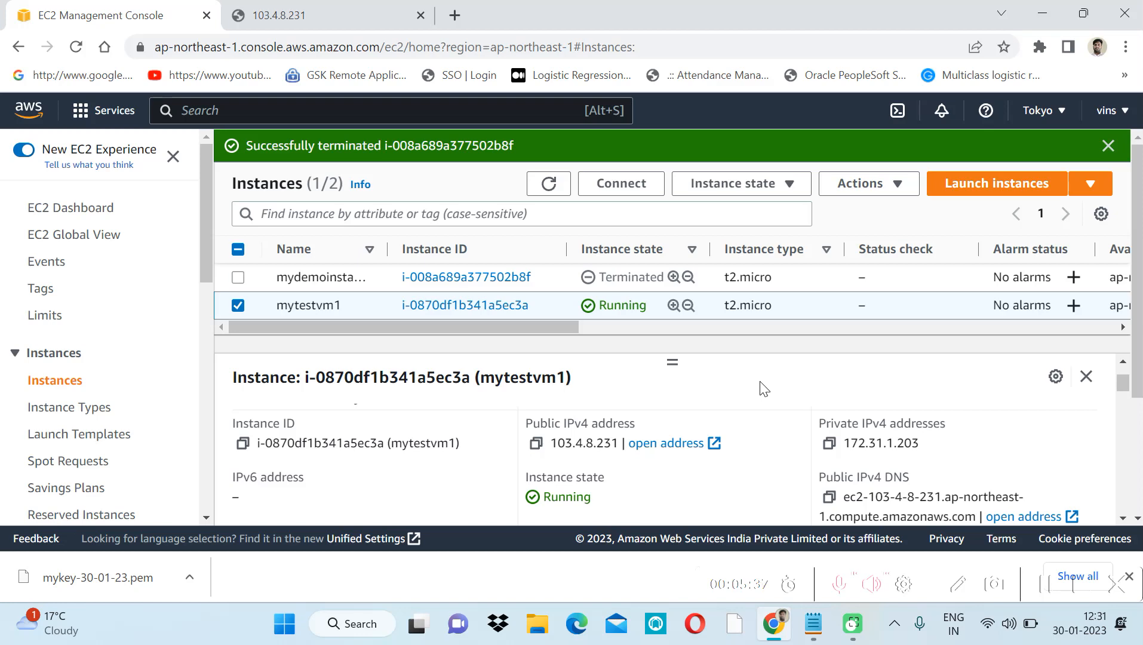
mouse_move(1041, 587)
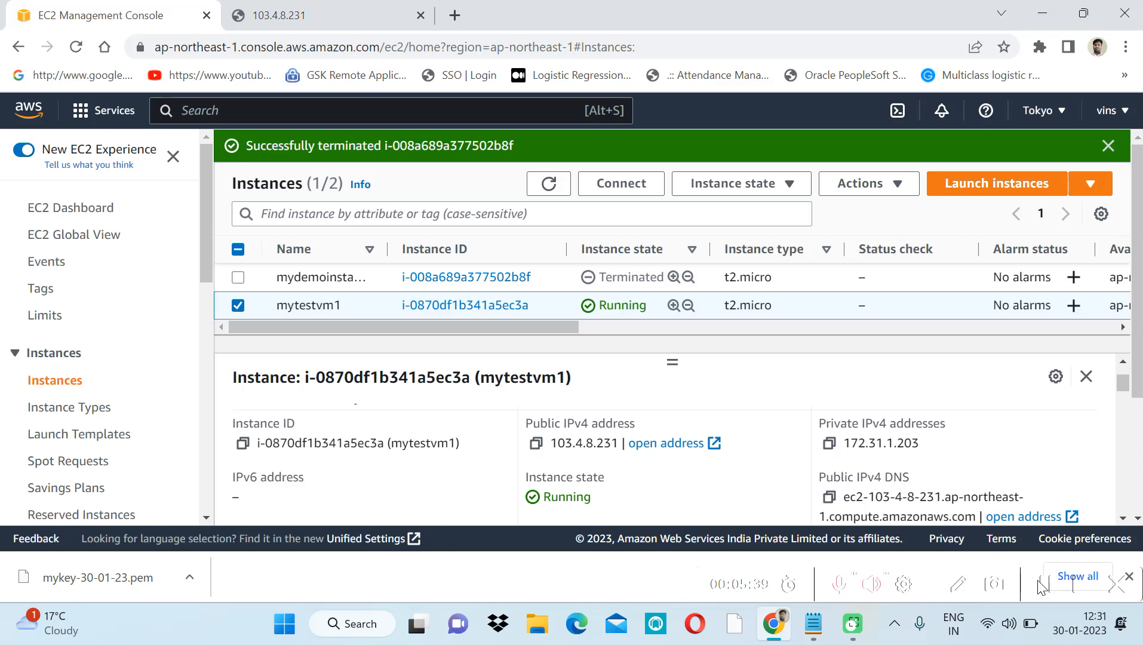